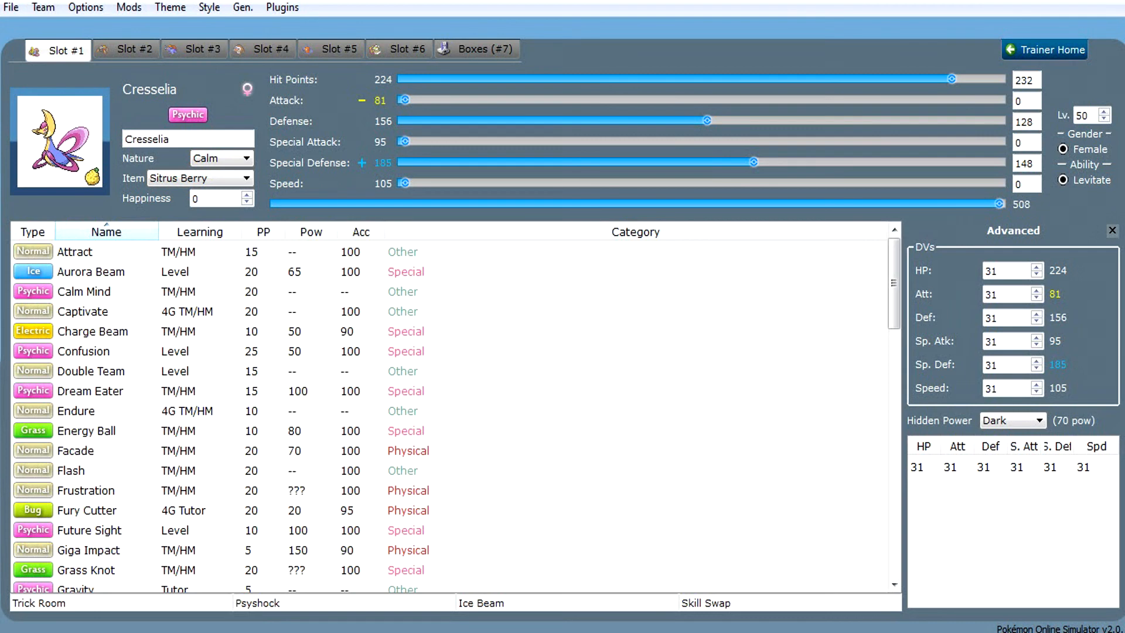
Step: Flip through all six team slots, then land on Salamence's Haban Berry, Calm Draco Meteor set
{"action": "left_click", "coordinate": [126, 49]}
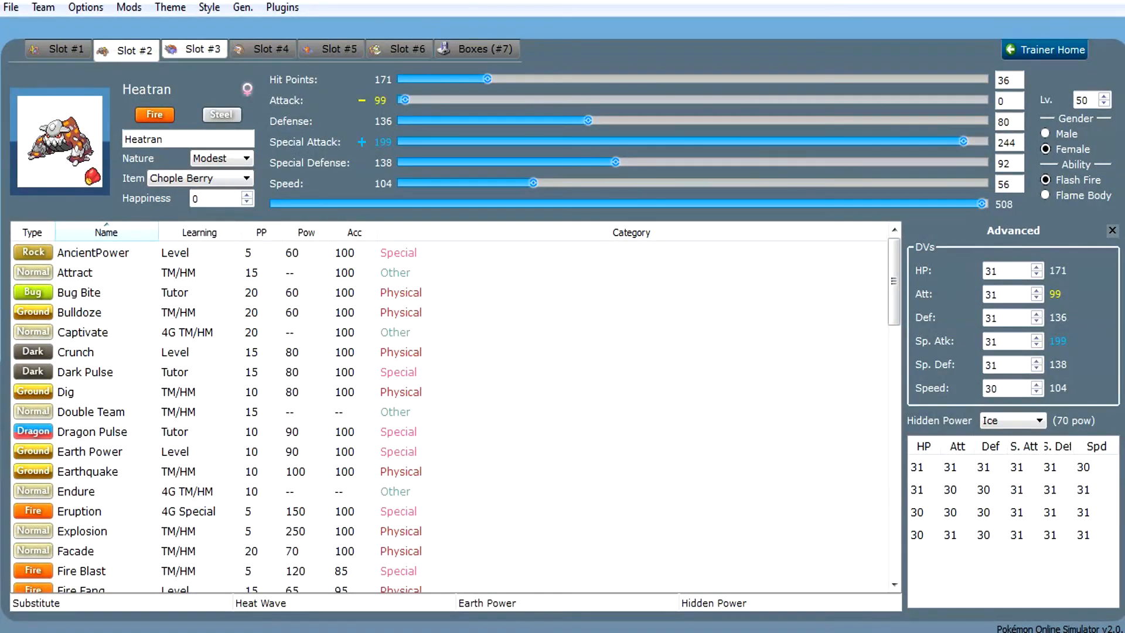
{"action": "left_click", "coordinate": [201, 49]}
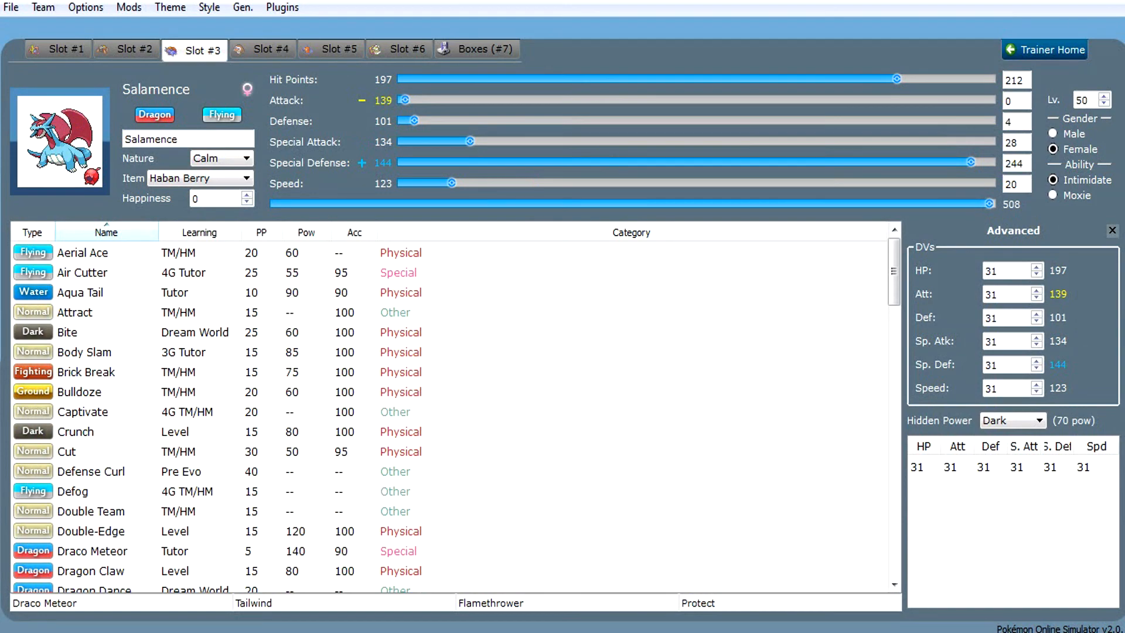
{"action": "left_click", "coordinate": [269, 49]}
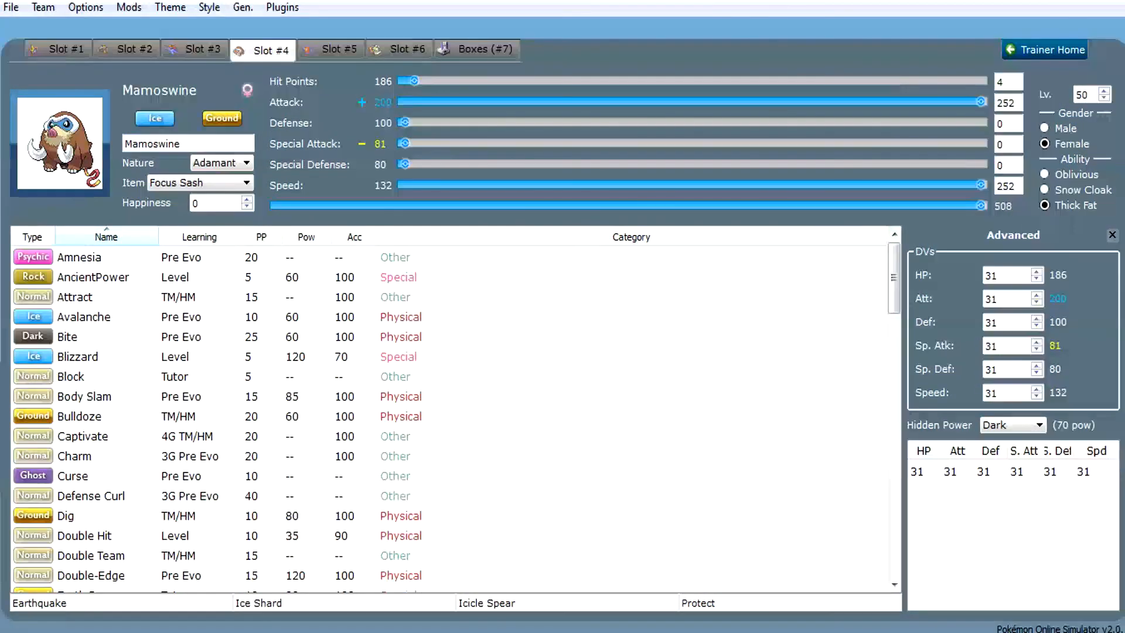
{"action": "left_click", "coordinate": [330, 49]}
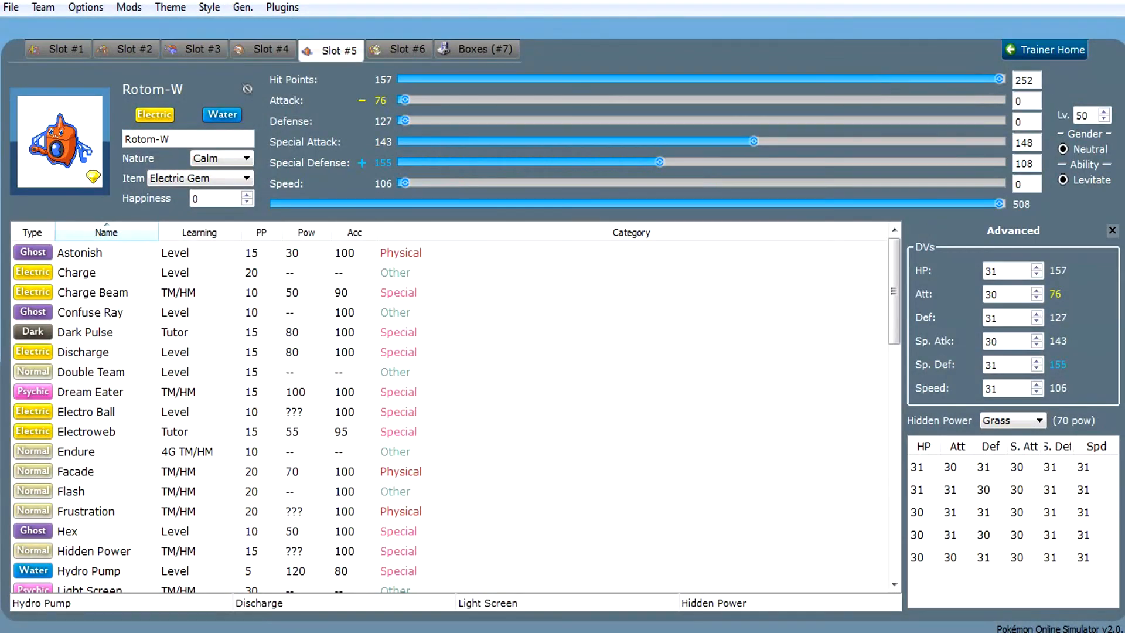
{"action": "left_click", "coordinate": [397, 49]}
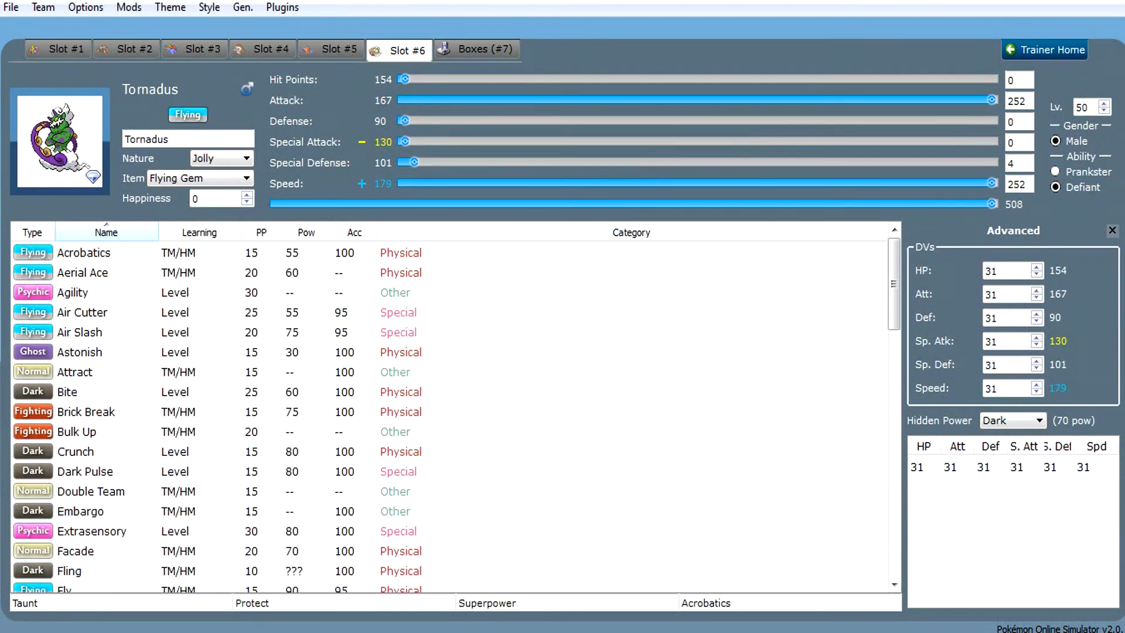
{"action": "left_click", "coordinate": [58, 49]}
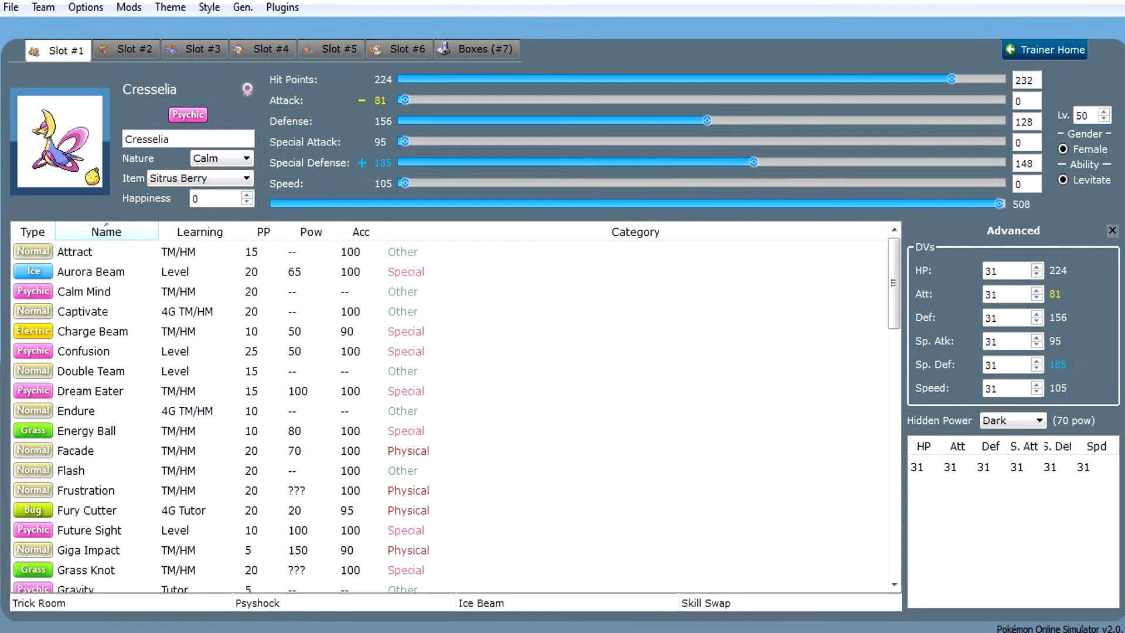
{"action": "left_click", "coordinate": [194, 50]}
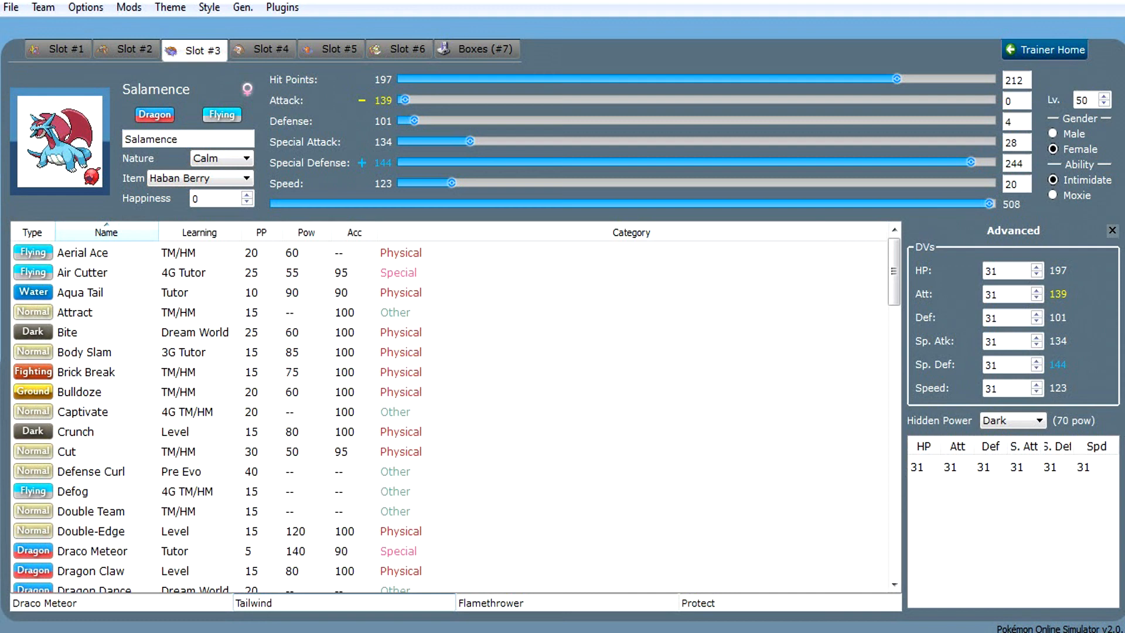
{"action": "left_click", "coordinate": [323, 603]}
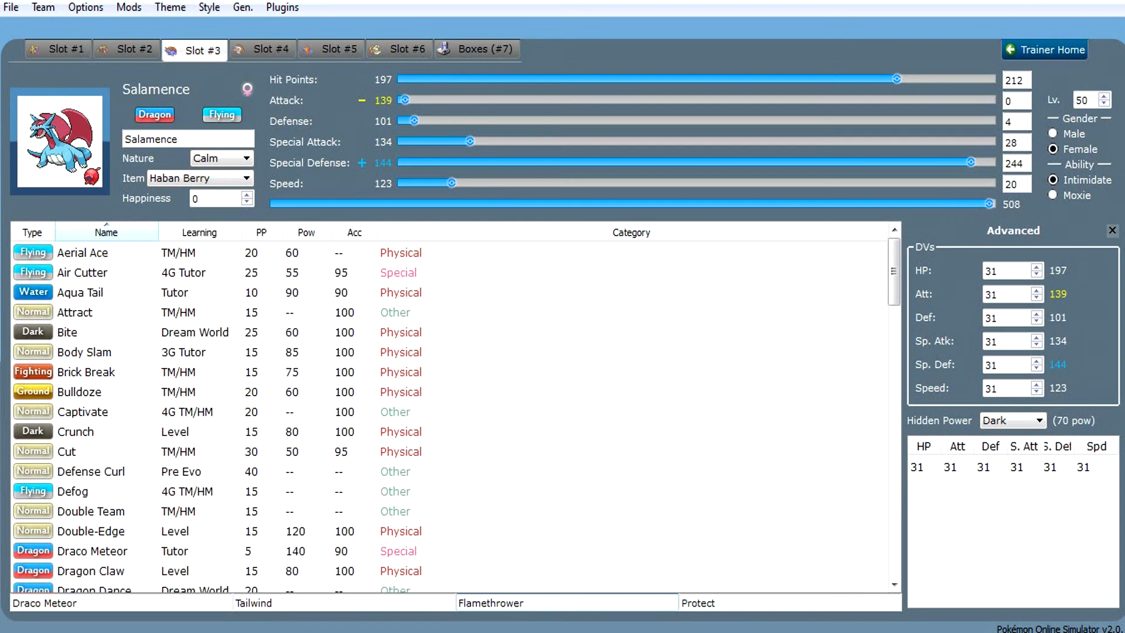
{"action": "left_click", "coordinate": [524, 602]}
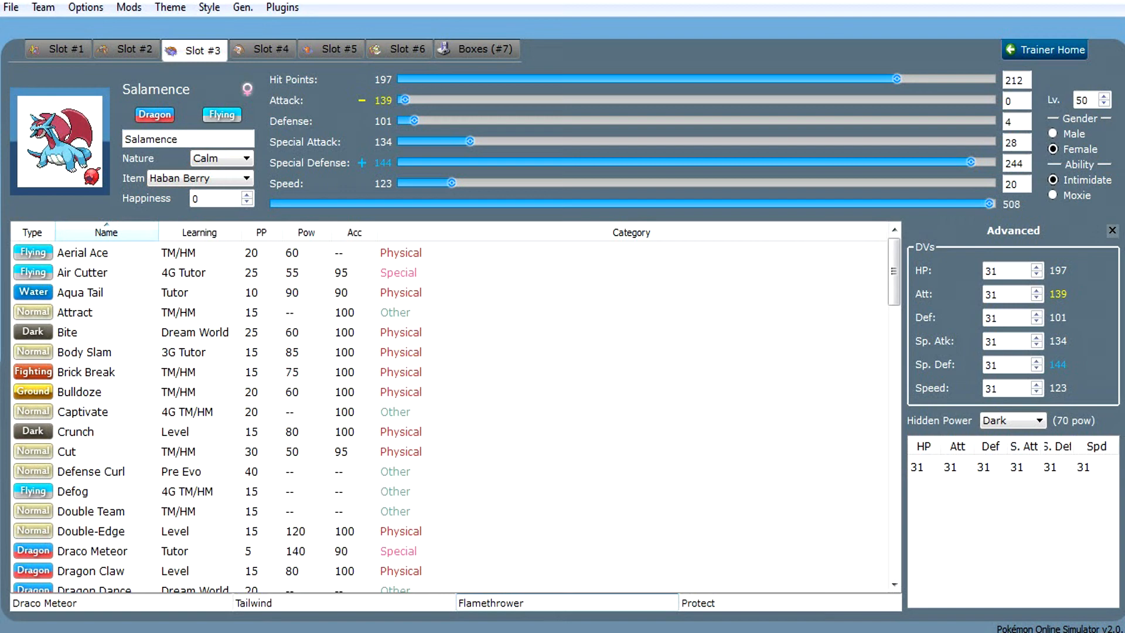
{"action": "left_click", "coordinate": [125, 49]}
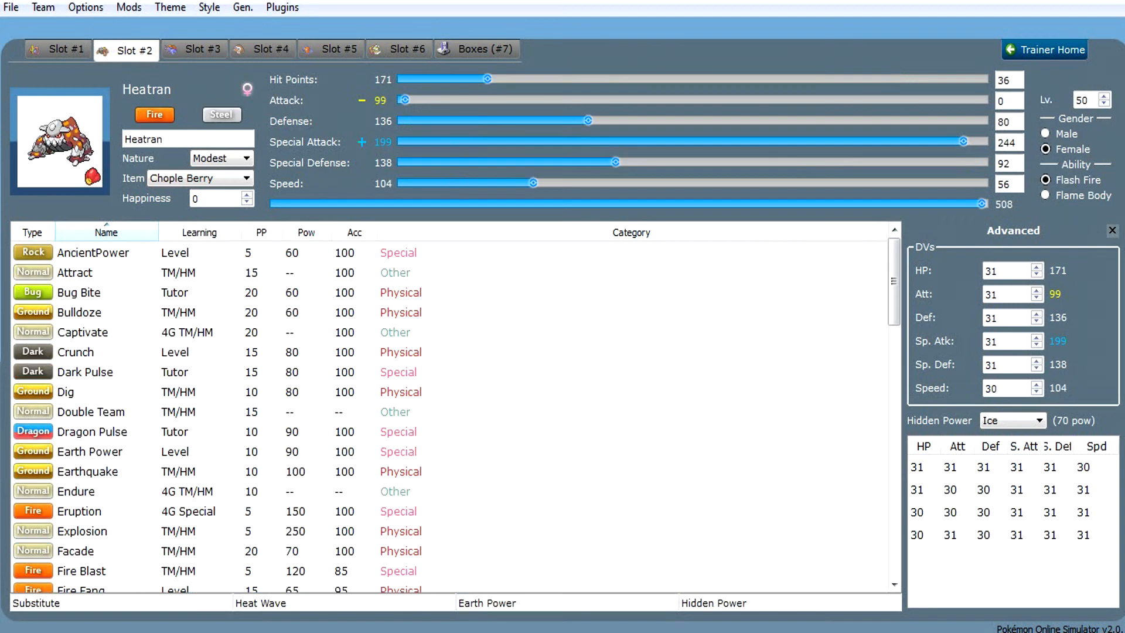
{"action": "left_click", "coordinate": [194, 50]}
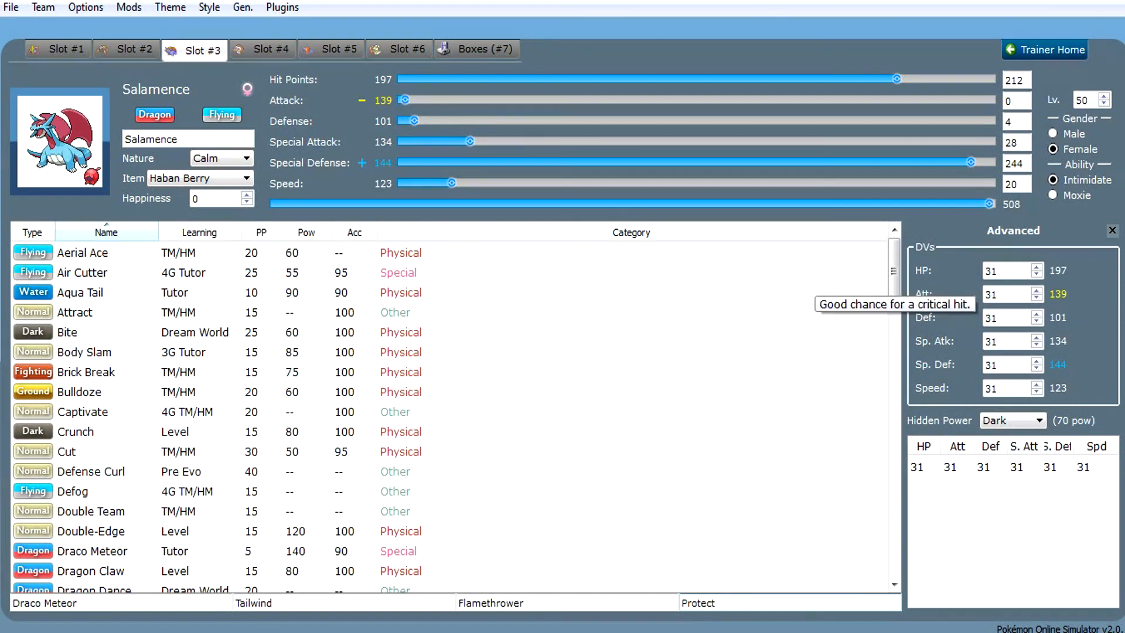
{"action": "scroll", "scroll_direction": "down", "scroll_amount": 3}
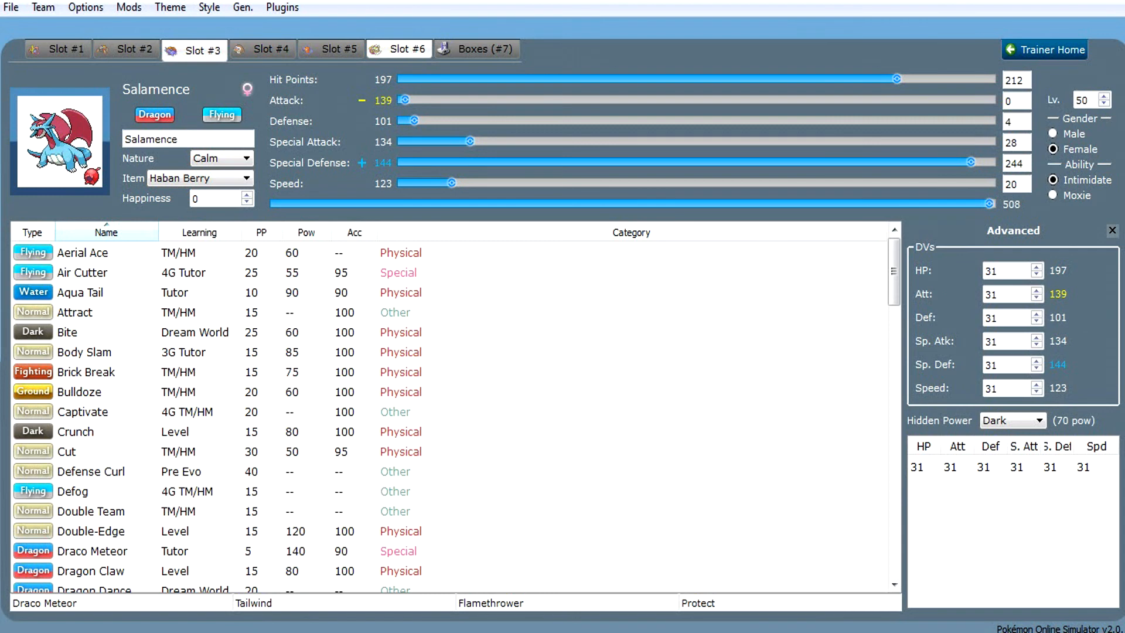
Step: Show Tornadus: Jolly, Flying Gem, 252 Atk/Spe, Taunt, Protect, Superpower, Acrobatics
{"action": "left_click", "coordinate": [398, 49]}
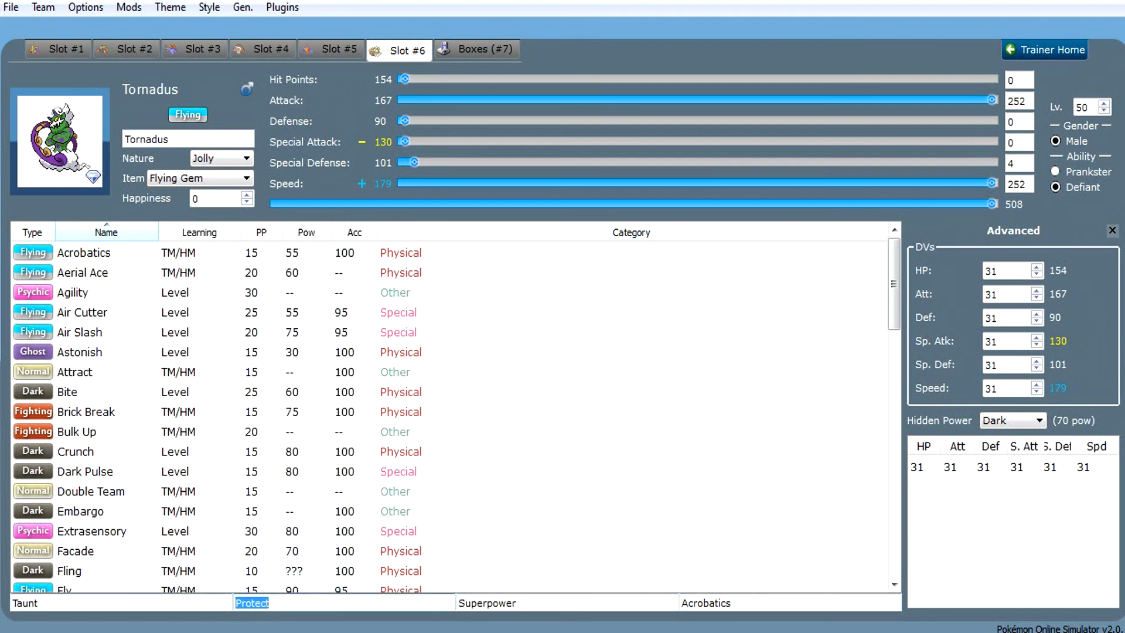
Step: Highlight Tornadus's Superpower and Taunt moves for discussion
{"action": "left_click", "coordinate": [487, 602]}
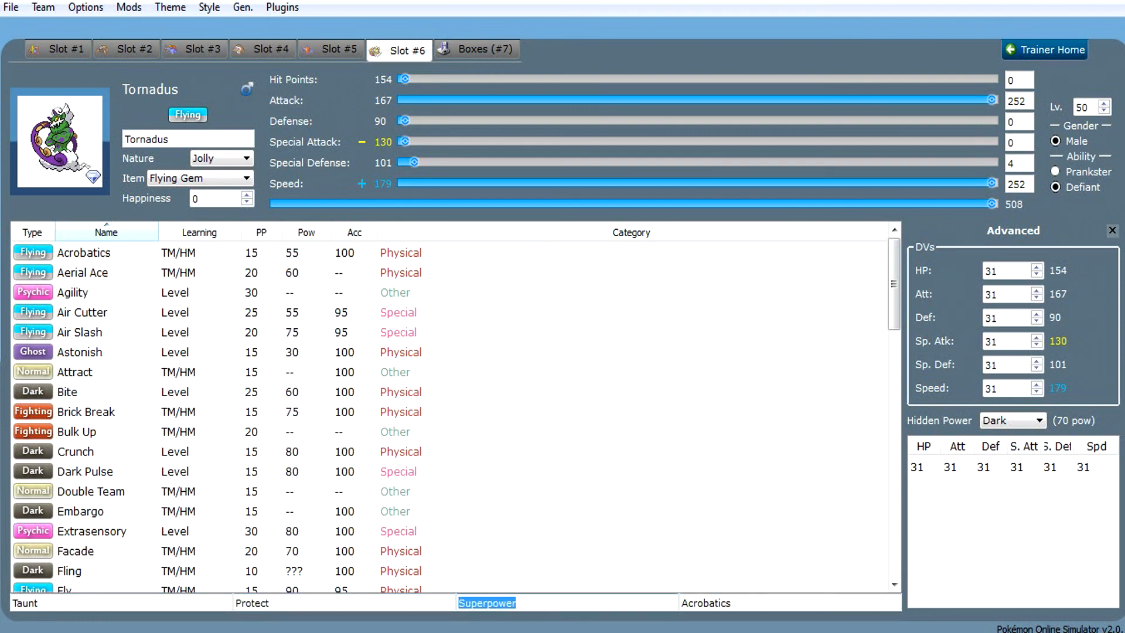
{"action": "left_click", "coordinate": [24, 602]}
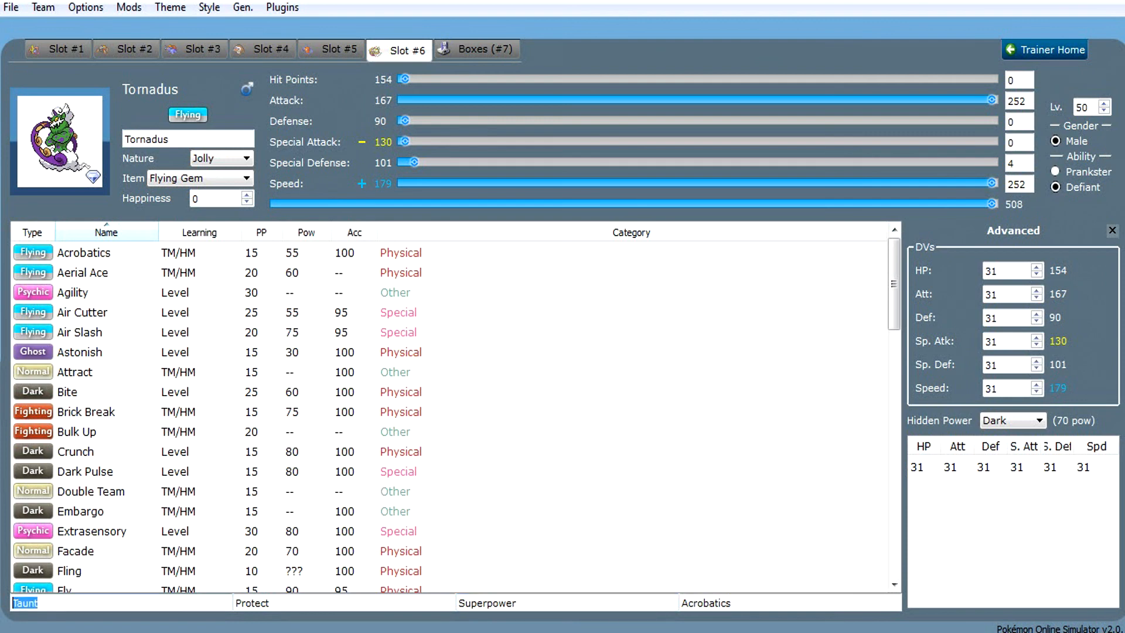
{"action": "left_click", "coordinate": [25, 602]}
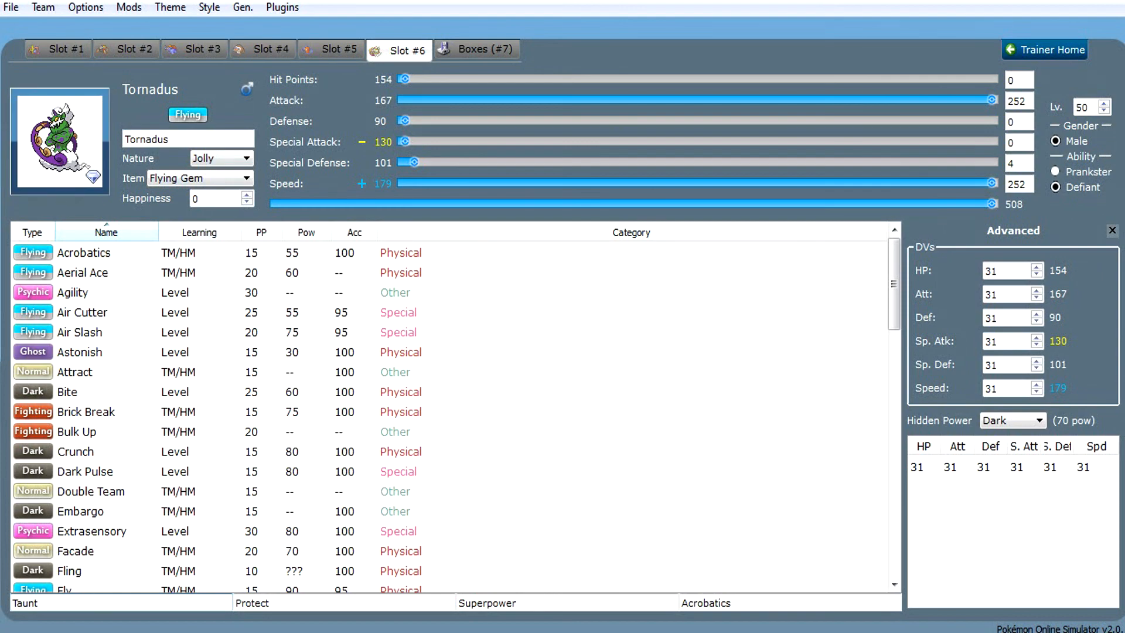
Step: Step back through Salamence and Tornadus to end on Cresselia's Sitrus Berry Trick Room set
{"action": "left_click", "coordinate": [194, 49]}
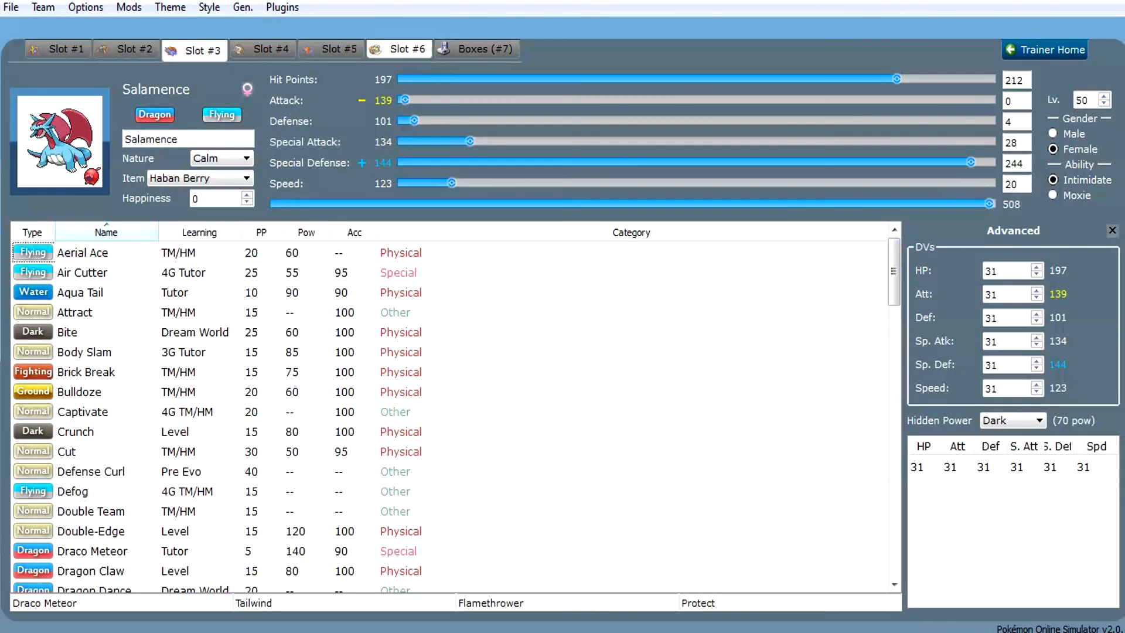
{"action": "left_click", "coordinate": [399, 50]}
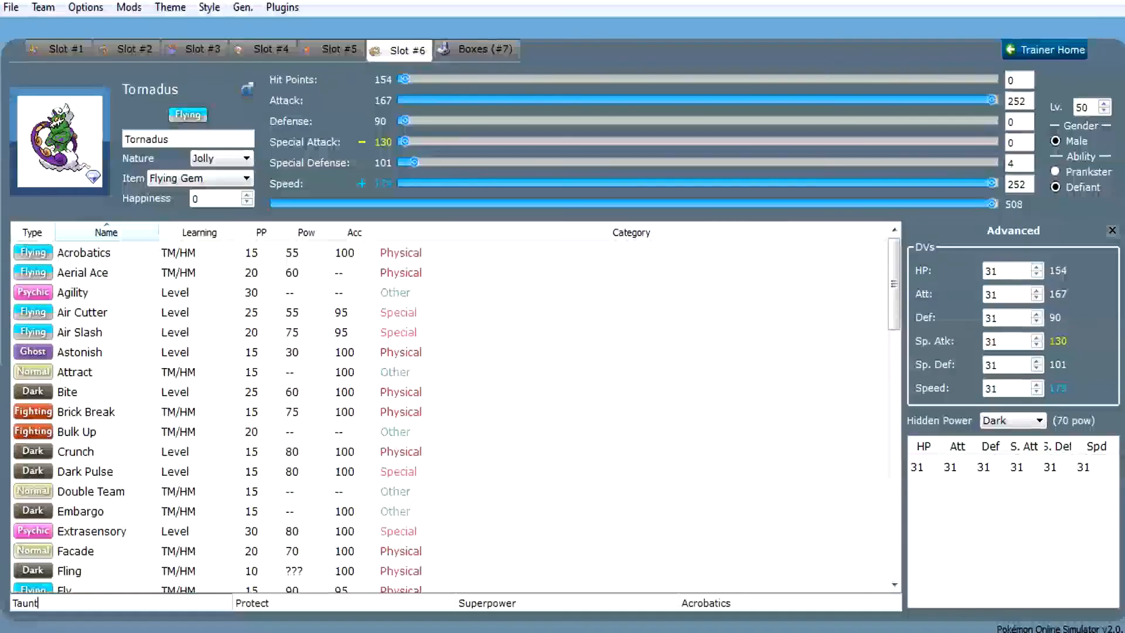
{"action": "left_click", "coordinate": [203, 49]}
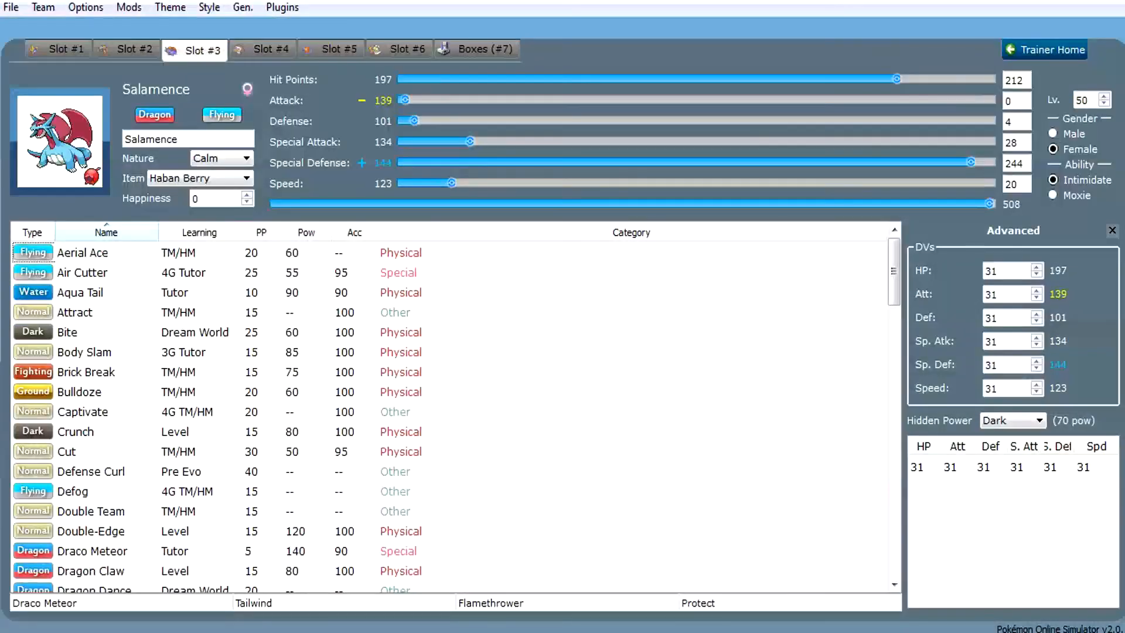
{"action": "left_click", "coordinate": [66, 50]}
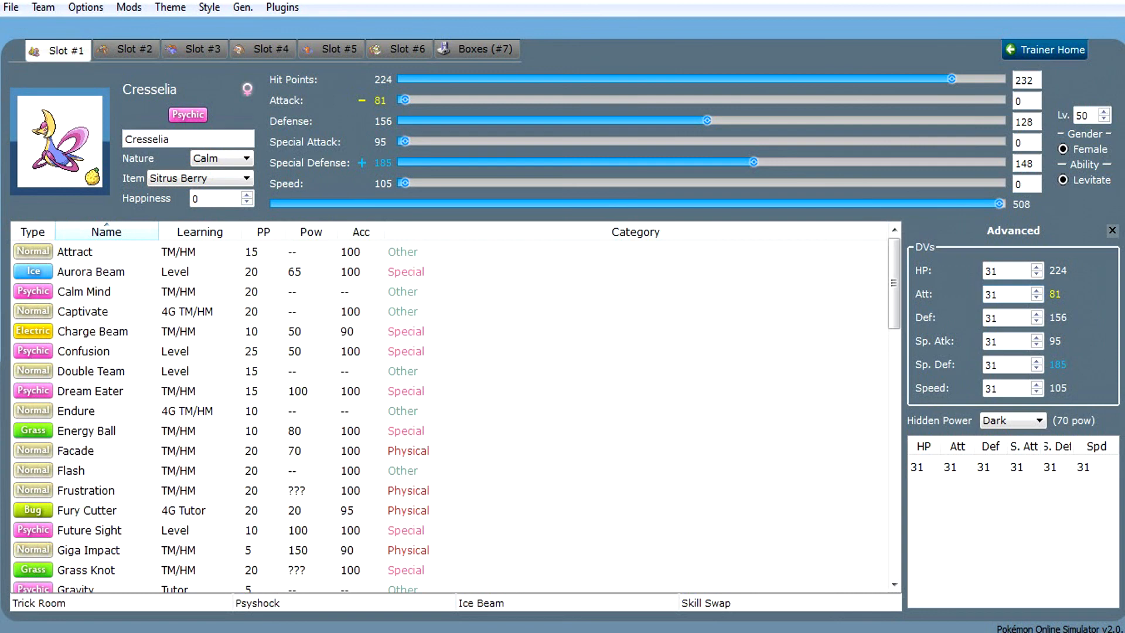
{"action": "left_click", "coordinate": [1005, 294]}
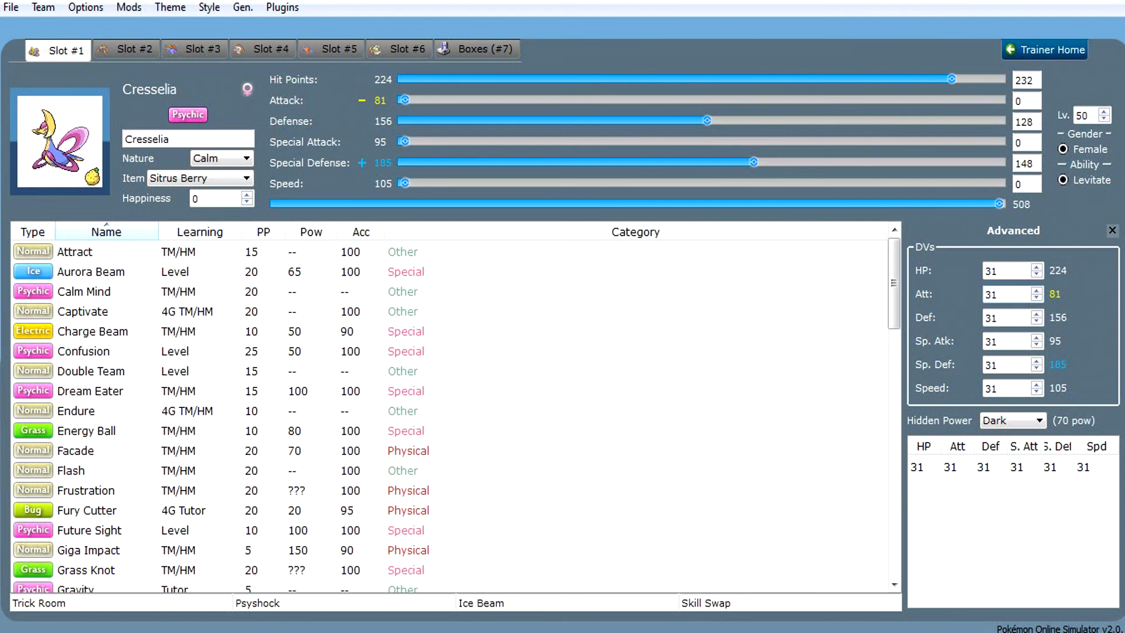
{"action": "left_click", "coordinate": [1007, 295]}
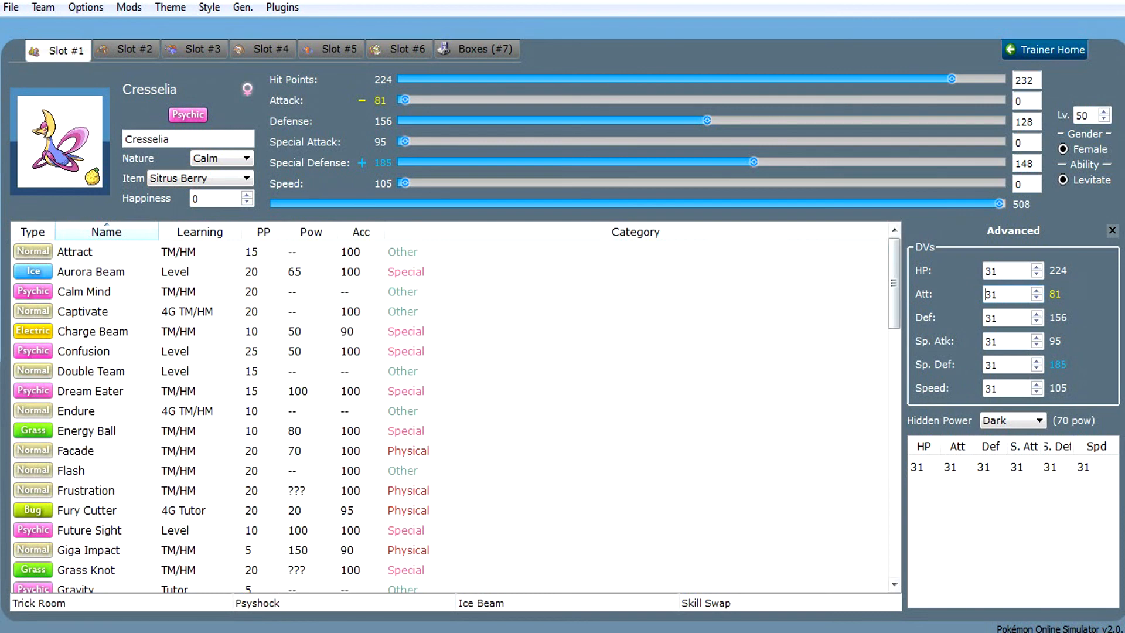
{"action": "scroll", "scroll_direction": "down", "scroll_amount": 3}
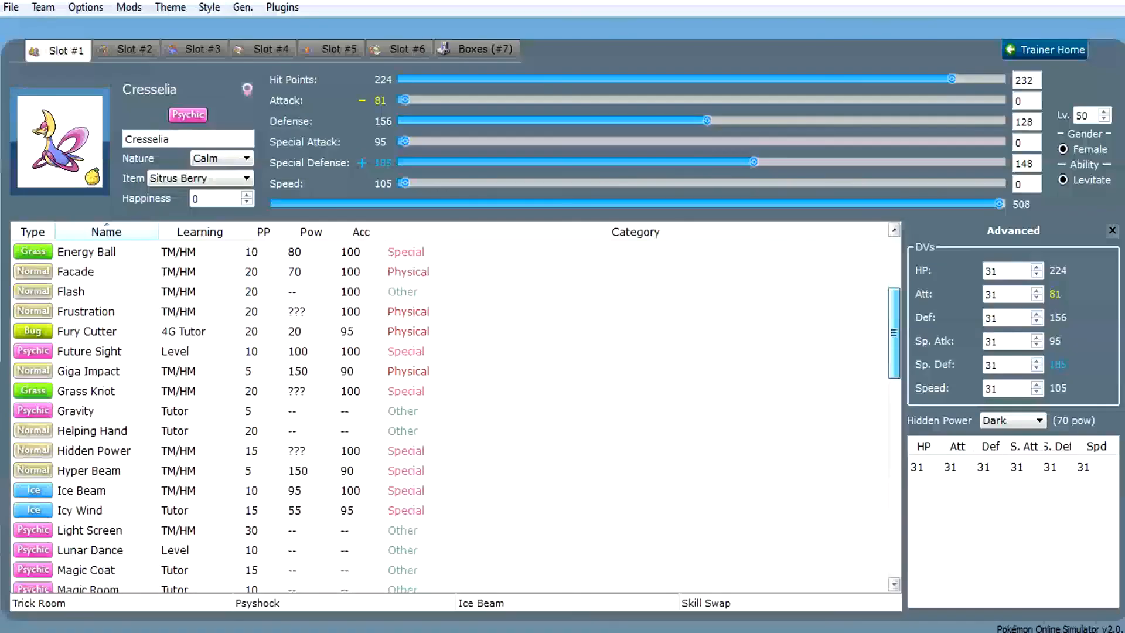
{"action": "scroll", "scroll_direction": "down", "scroll_amount": 3}
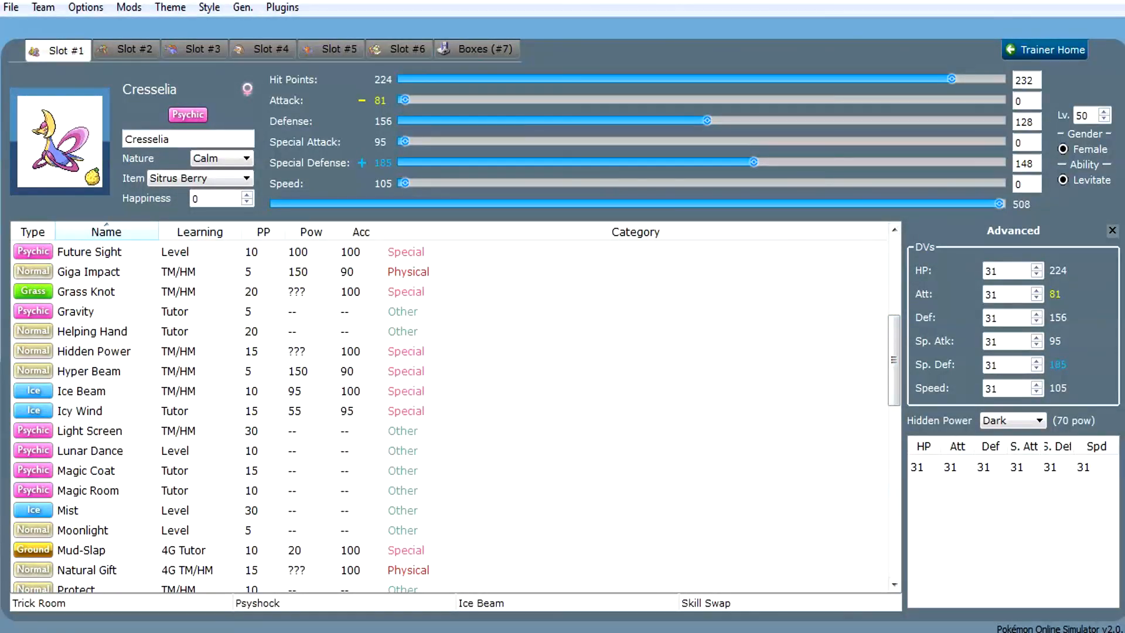
{"action": "left_click", "coordinate": [91, 331]}
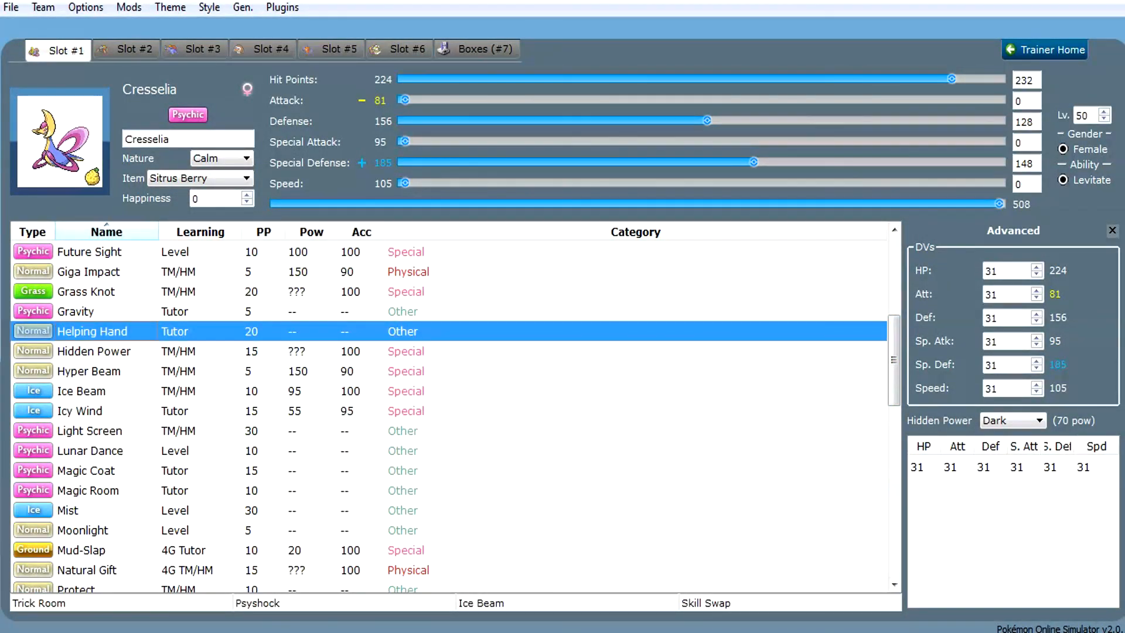
{"action": "left_click", "coordinate": [86, 470]}
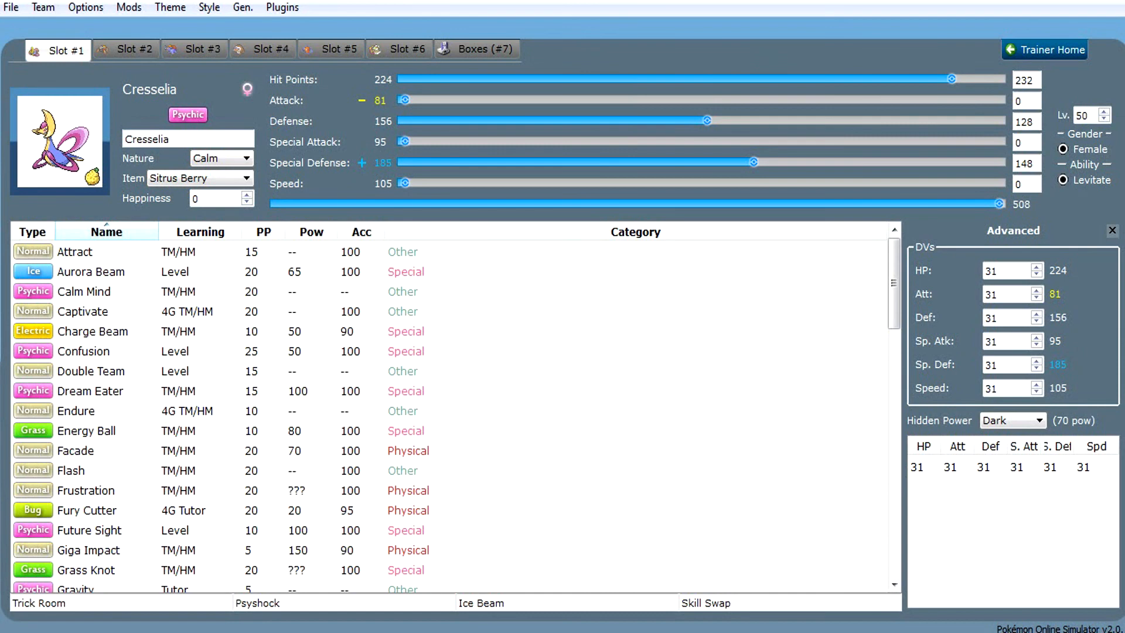
{"action": "left_click", "coordinate": [39, 603]}
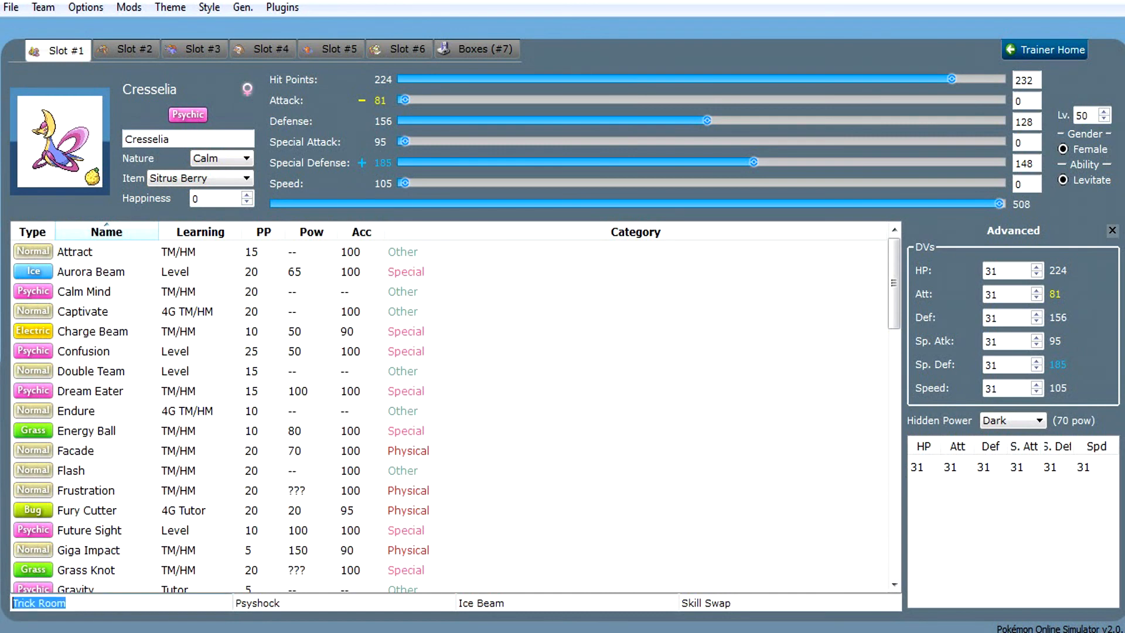
{"action": "left_click", "coordinate": [256, 602]}
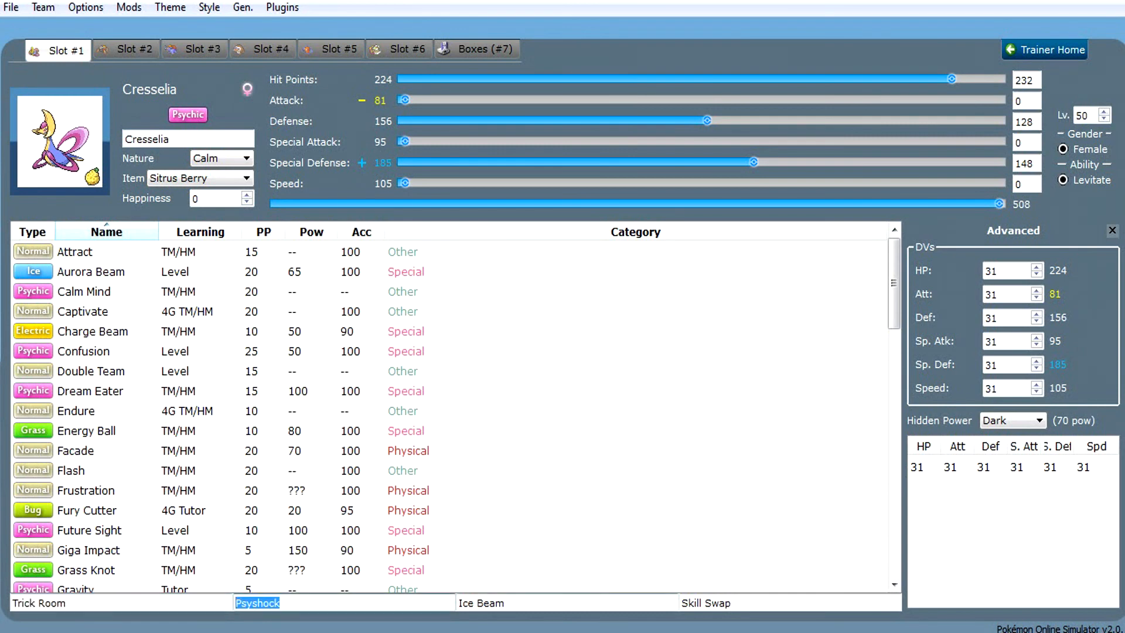
{"action": "left_click", "coordinate": [480, 602]}
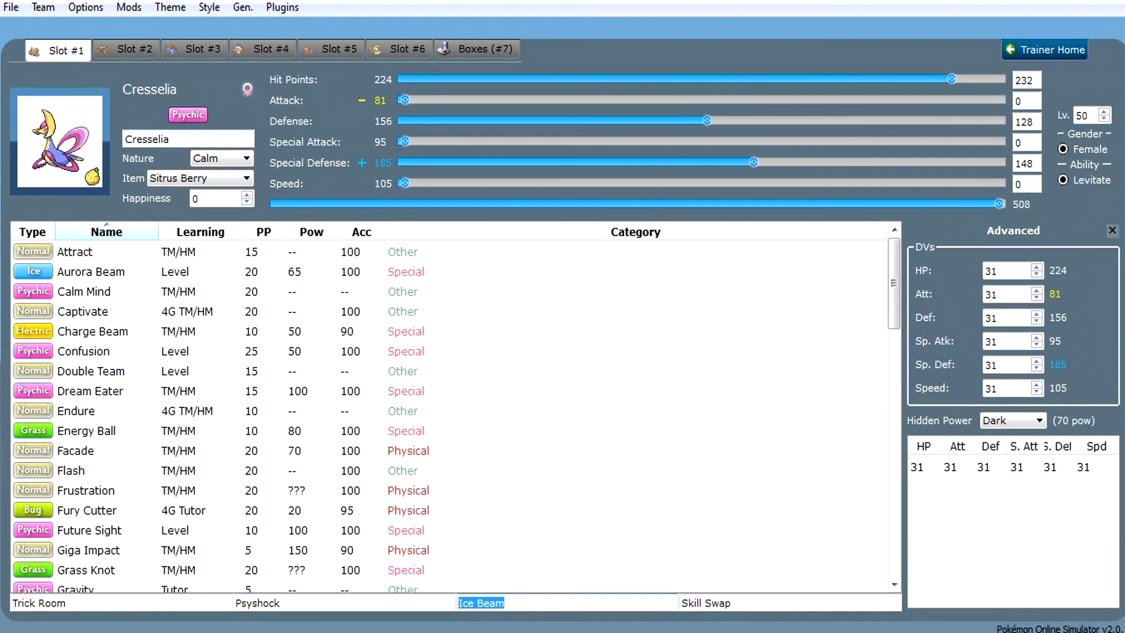
{"action": "left_click", "coordinate": [705, 602]}
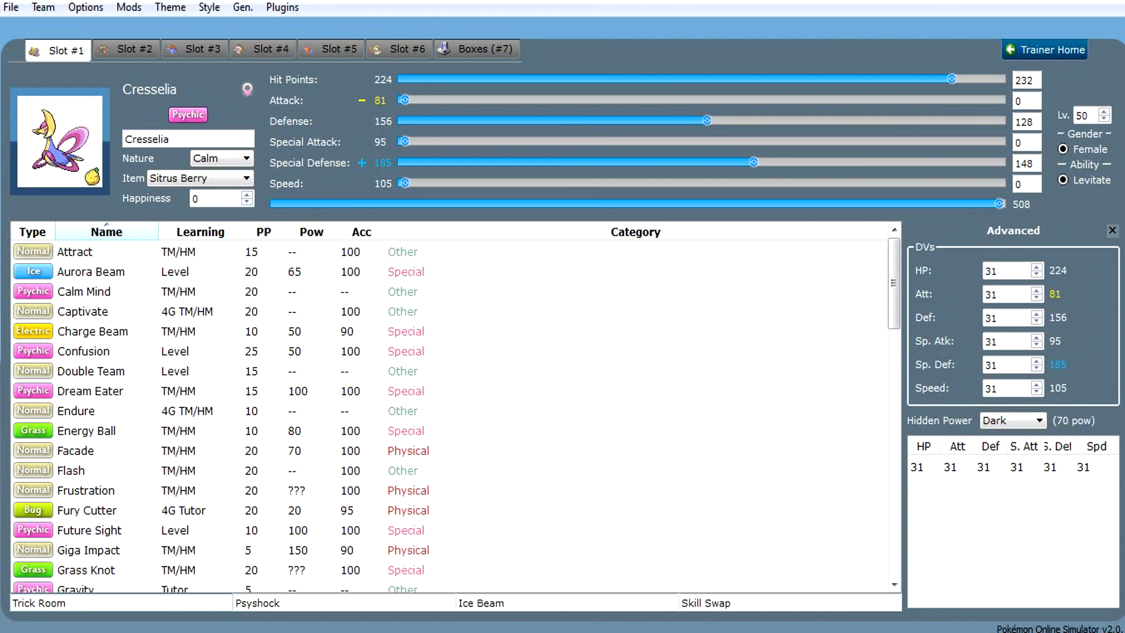
{"action": "left_click", "coordinate": [65, 602]}
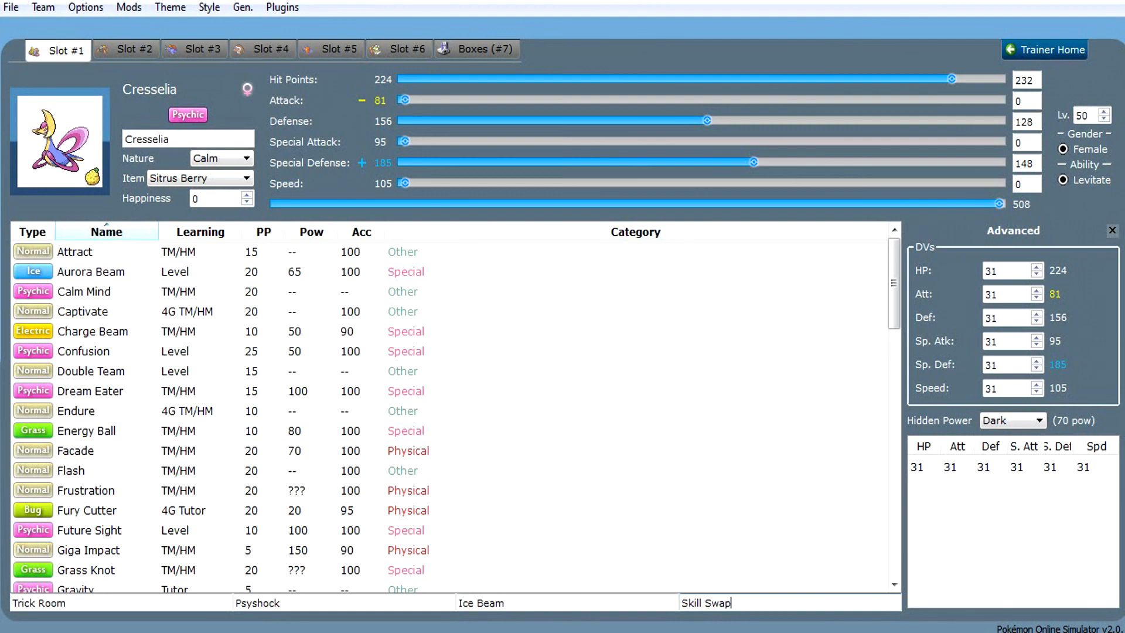
Step: Switch between Cresselia and Heatran, highlighting move fields, ending on Heatran's Chople Berry set
{"action": "left_click", "coordinate": [126, 49]}
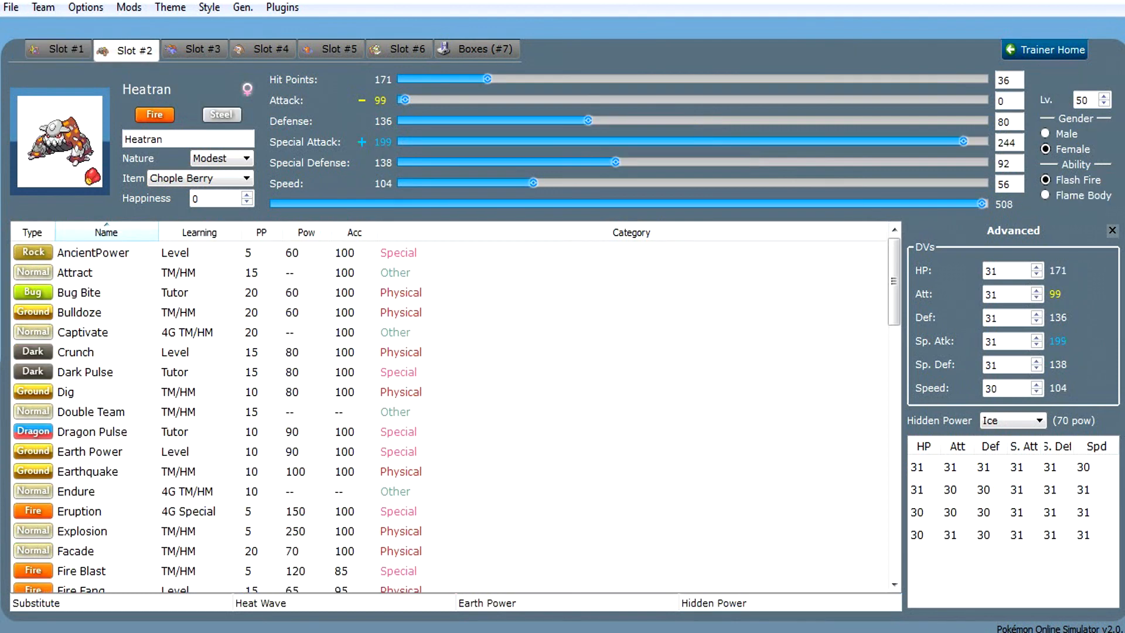
{"action": "left_click", "coordinate": [58, 49]}
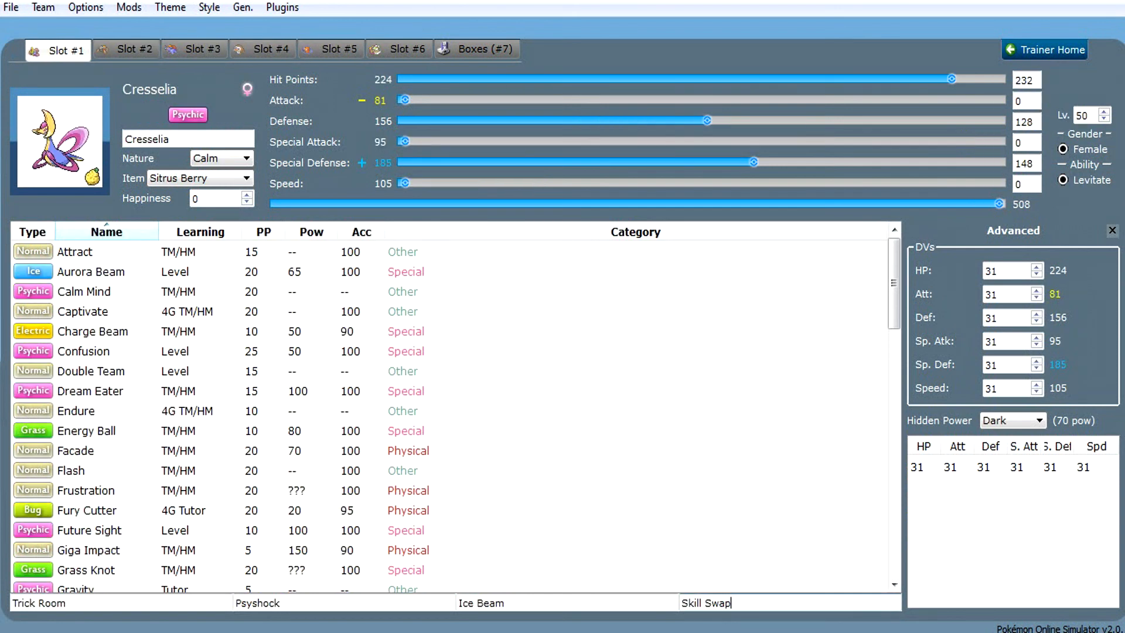
{"action": "left_click", "coordinate": [131, 49]}
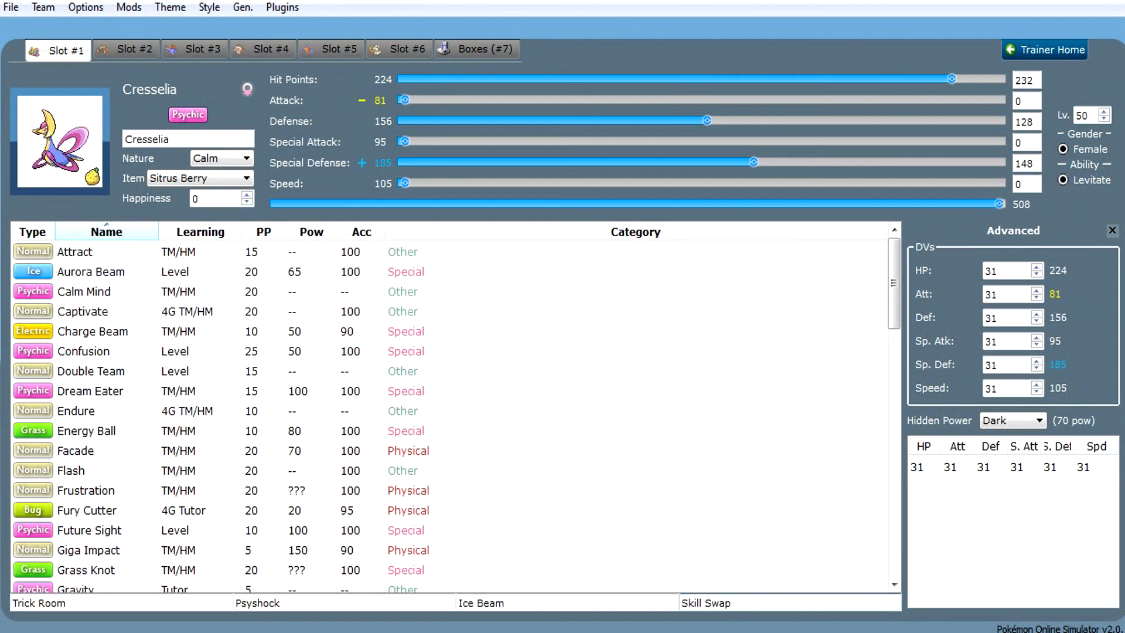
{"action": "left_click", "coordinate": [774, 602]}
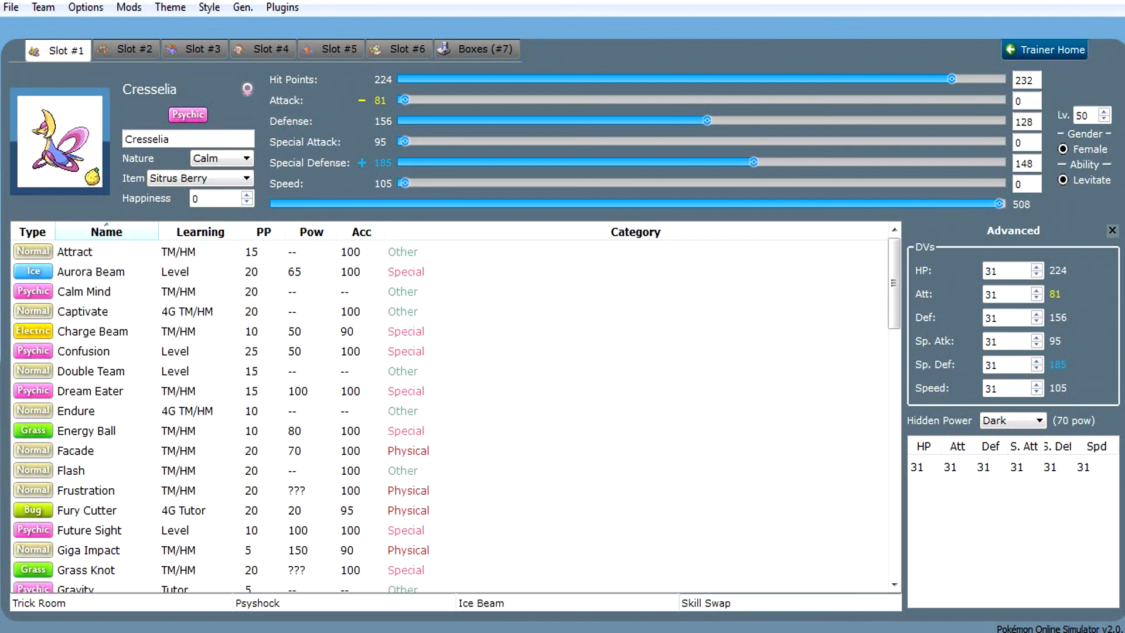
{"action": "left_click", "coordinate": [724, 602]}
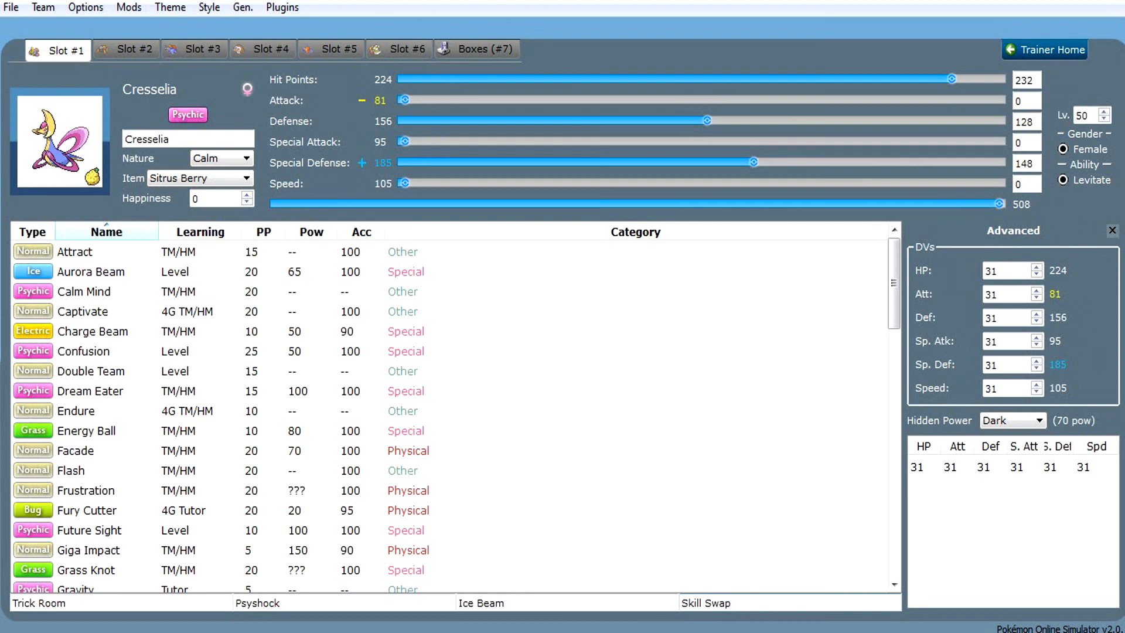
{"action": "left_click", "coordinate": [724, 602]}
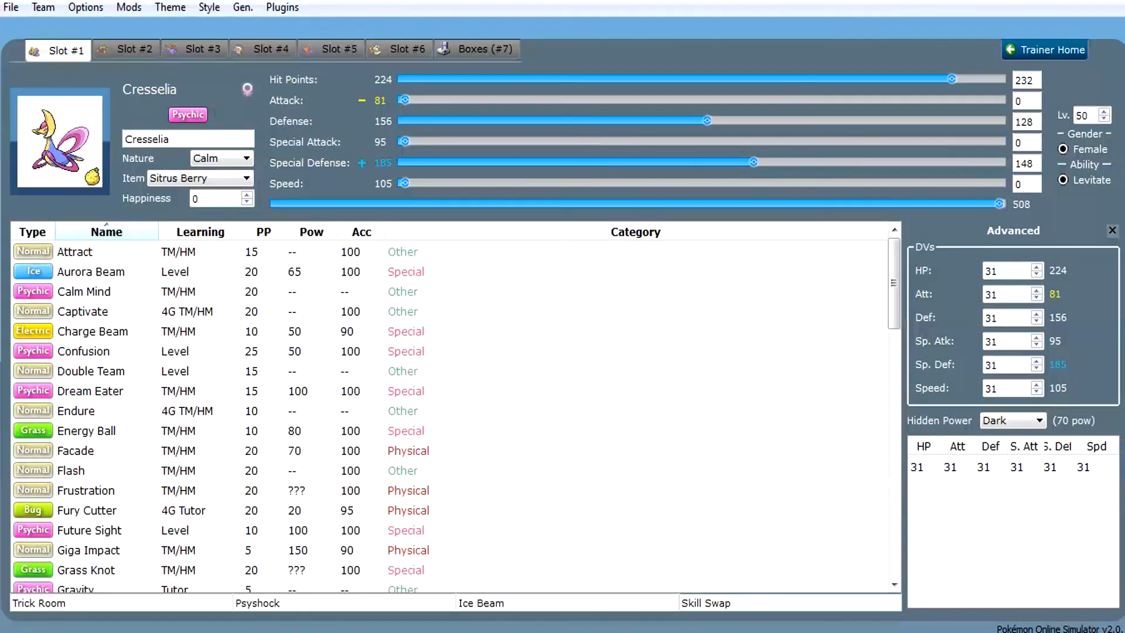
{"action": "left_click", "coordinate": [135, 49]}
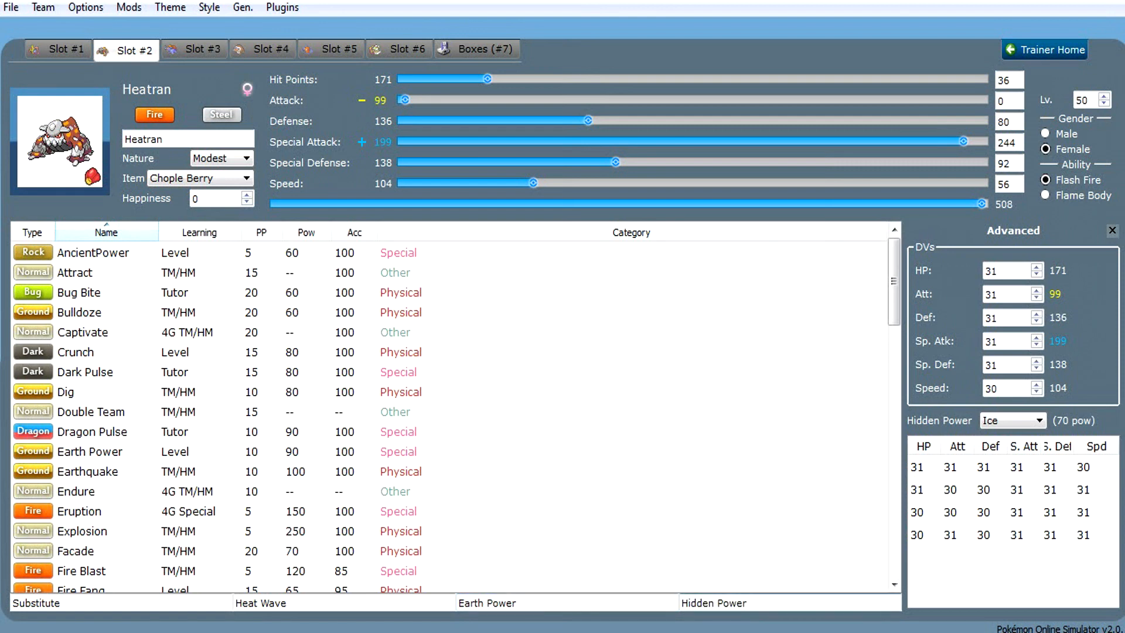
Step: Point out Heatran's Hidden Power, glance at Rotom-W and Heatran, then return to Cresselia
{"action": "left_click", "coordinate": [747, 602]}
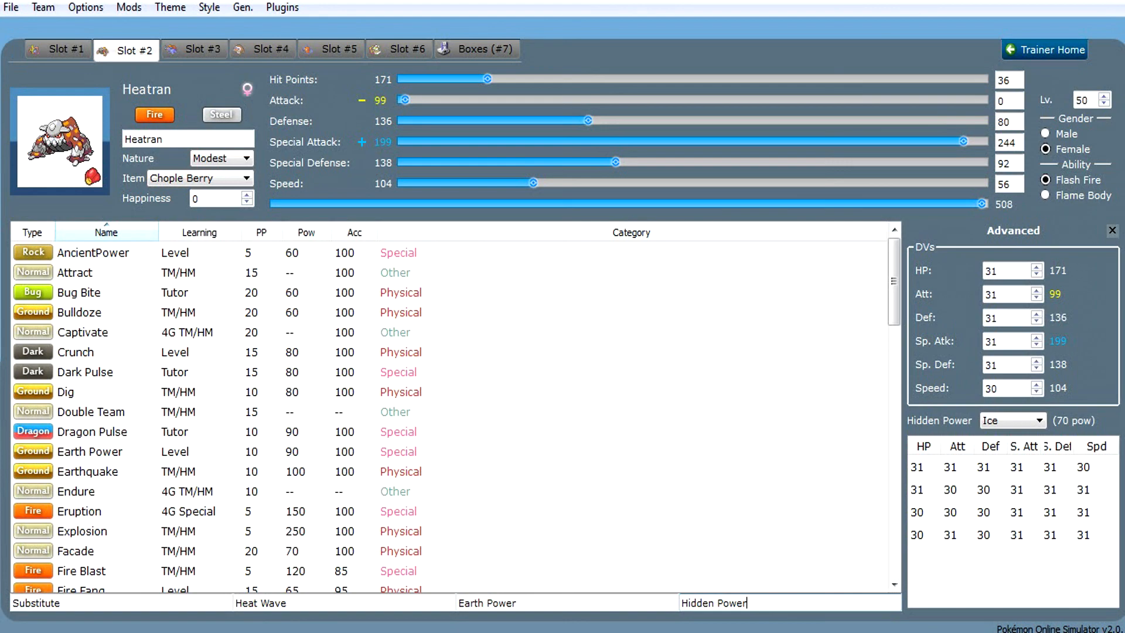
{"action": "left_click", "coordinate": [194, 49]}
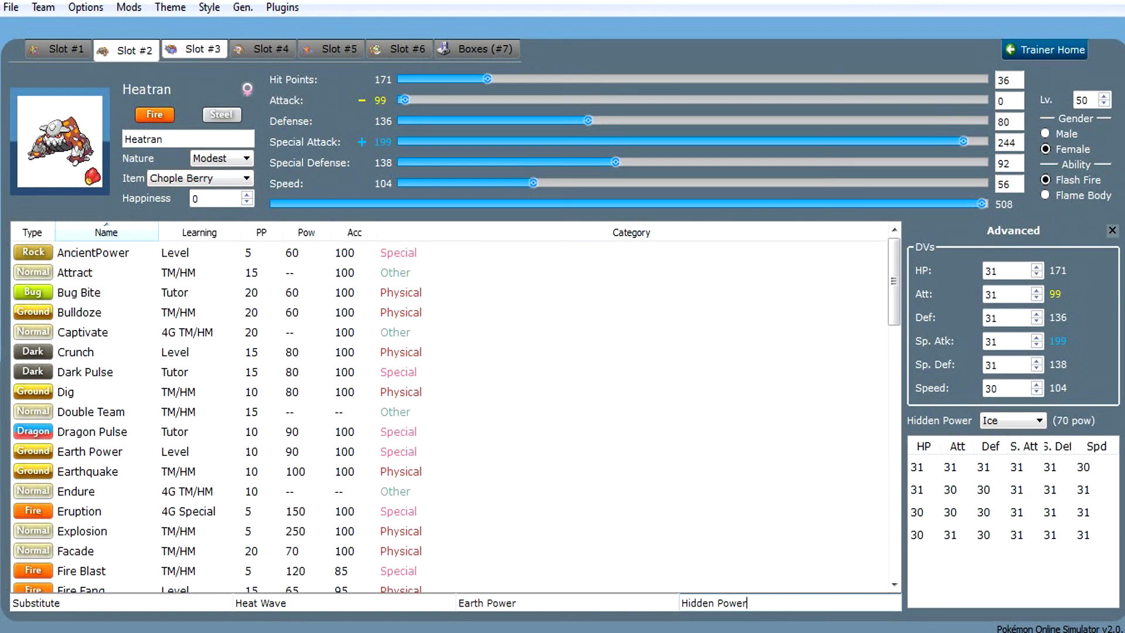
{"action": "left_click", "coordinate": [330, 49]}
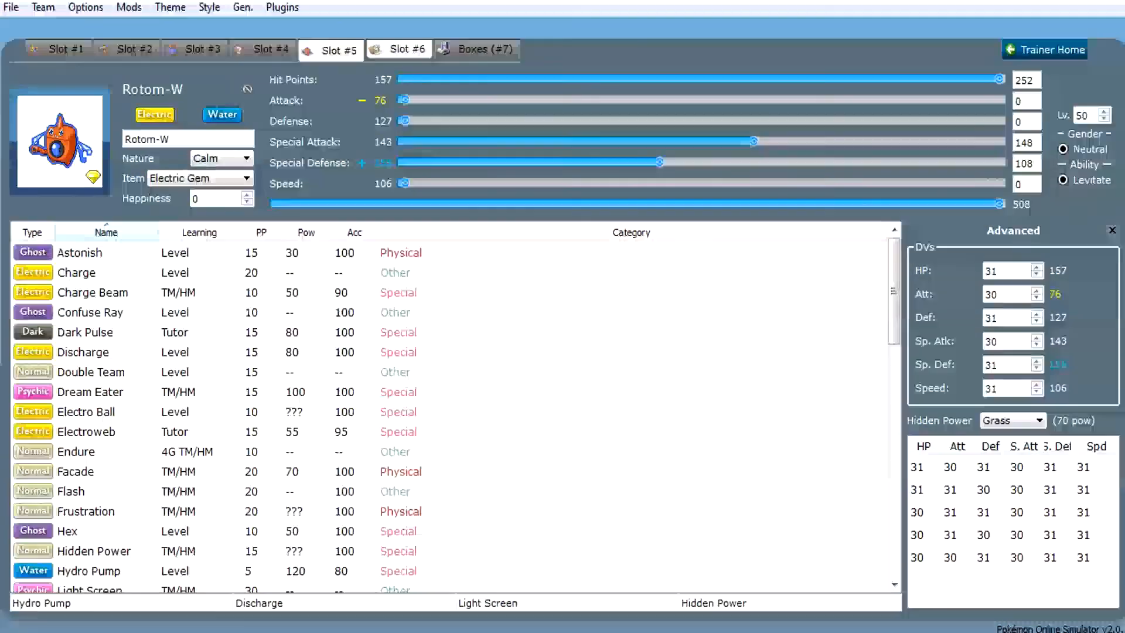
{"action": "left_click", "coordinate": [136, 50]}
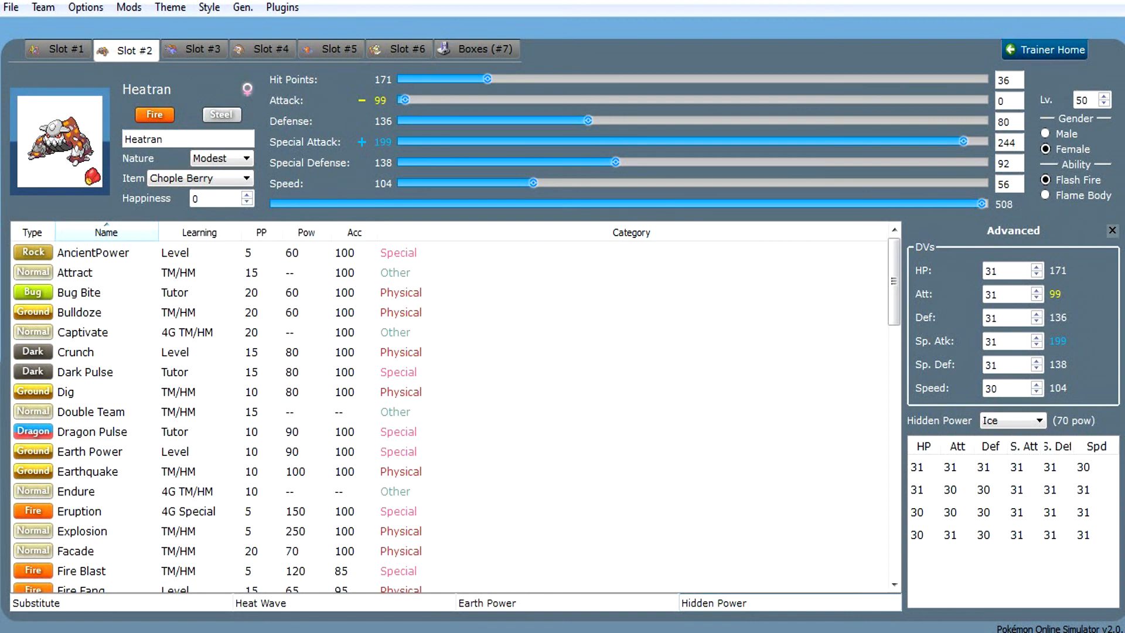
{"action": "left_click", "coordinate": [66, 49]}
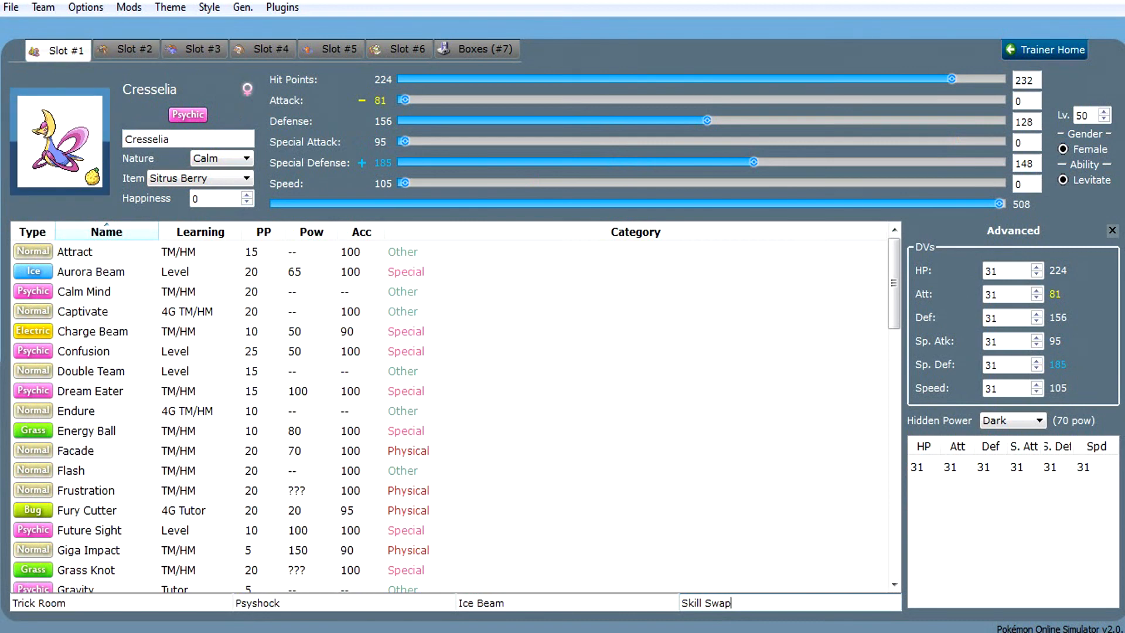
Step: Revisit Heatran to highlight Heat Wave, then move on to Salamence in slot 3
{"action": "left_click", "coordinate": [126, 49]}
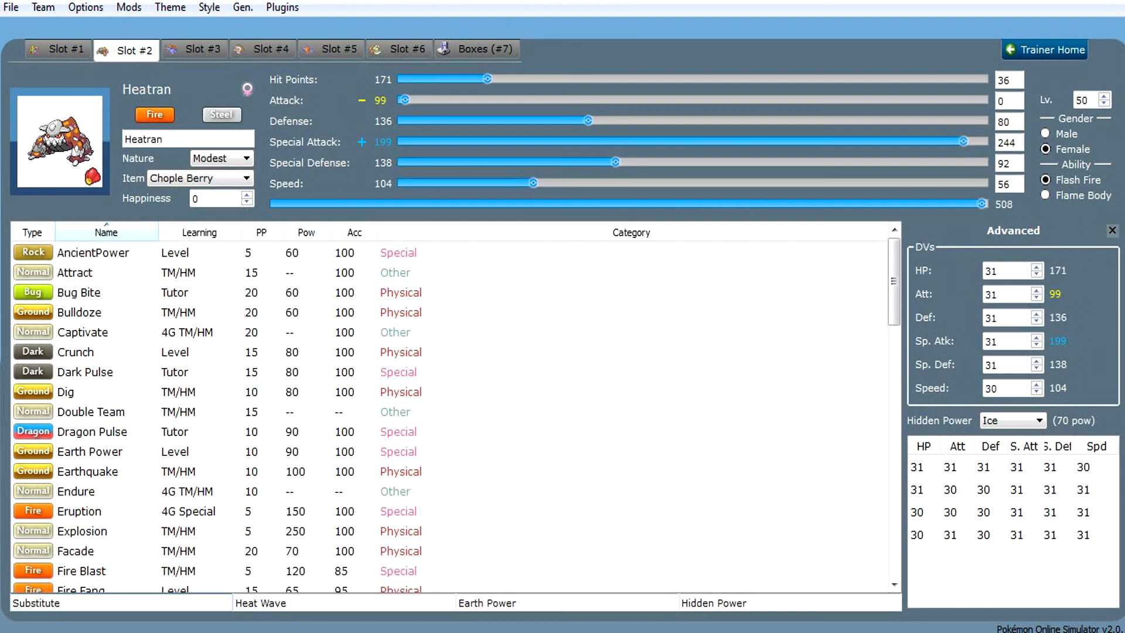
{"action": "left_click", "coordinate": [36, 602]}
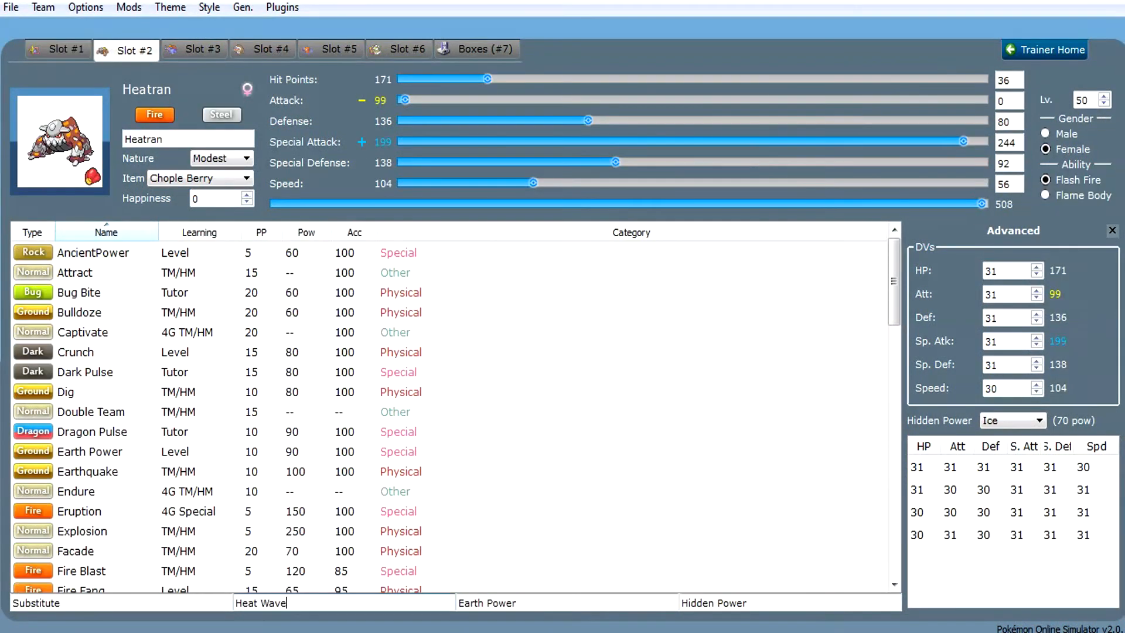
{"action": "left_click", "coordinate": [203, 49]}
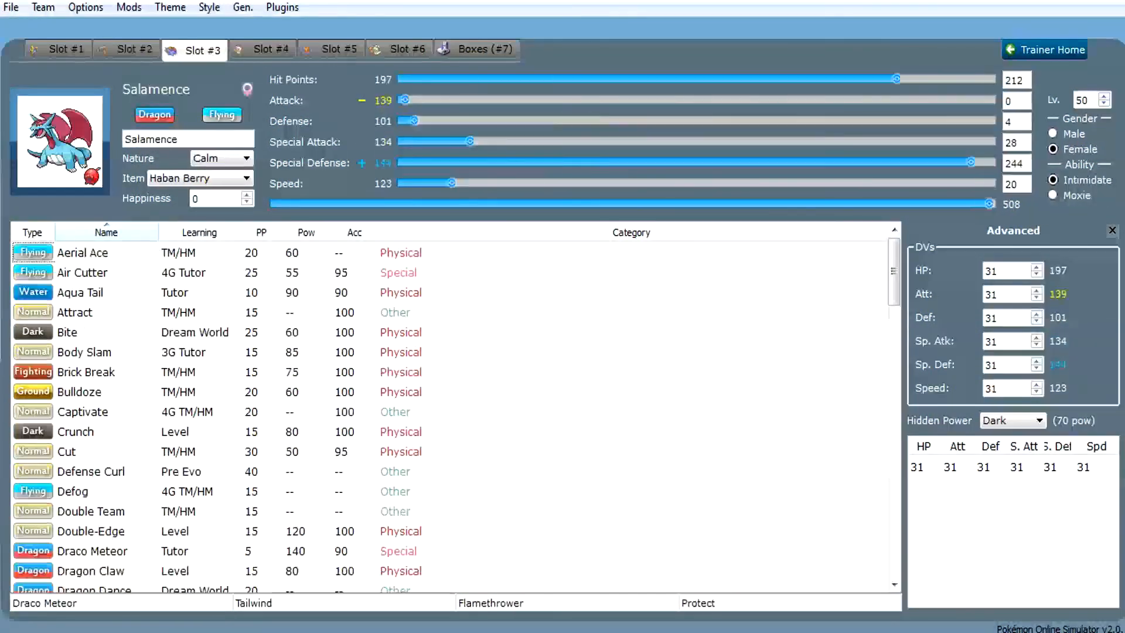
Step: Show Mamoswine: Adamant, Focus Sash, Earthquake, Ice Shard, Icicle Spear, Protect
{"action": "left_click", "coordinate": [271, 50]}
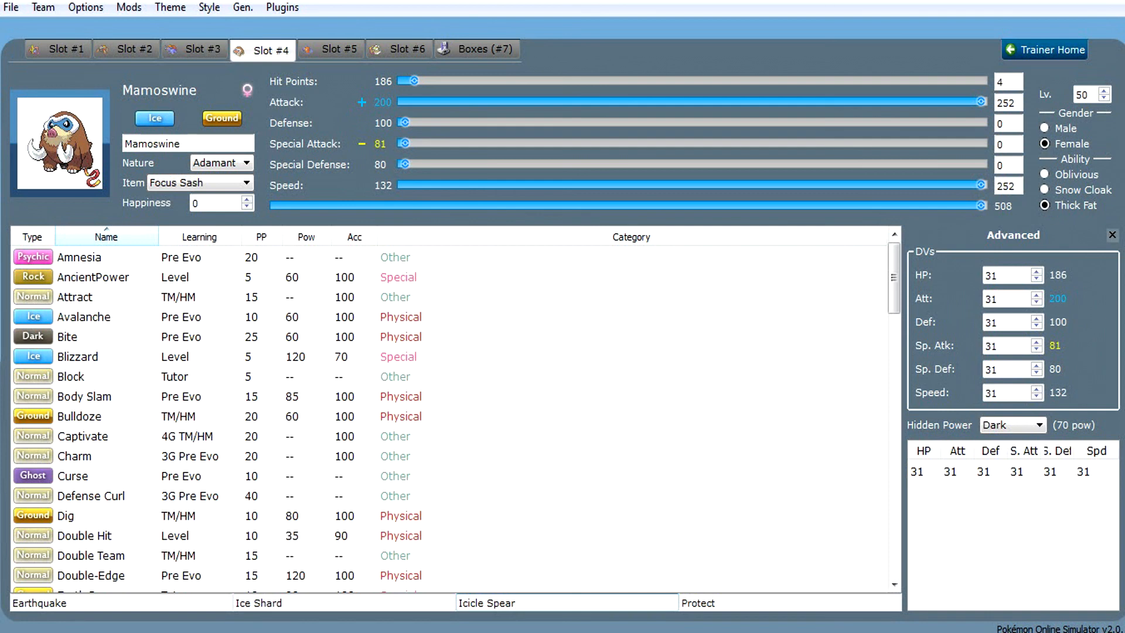
{"action": "left_click", "coordinate": [186, 143]}
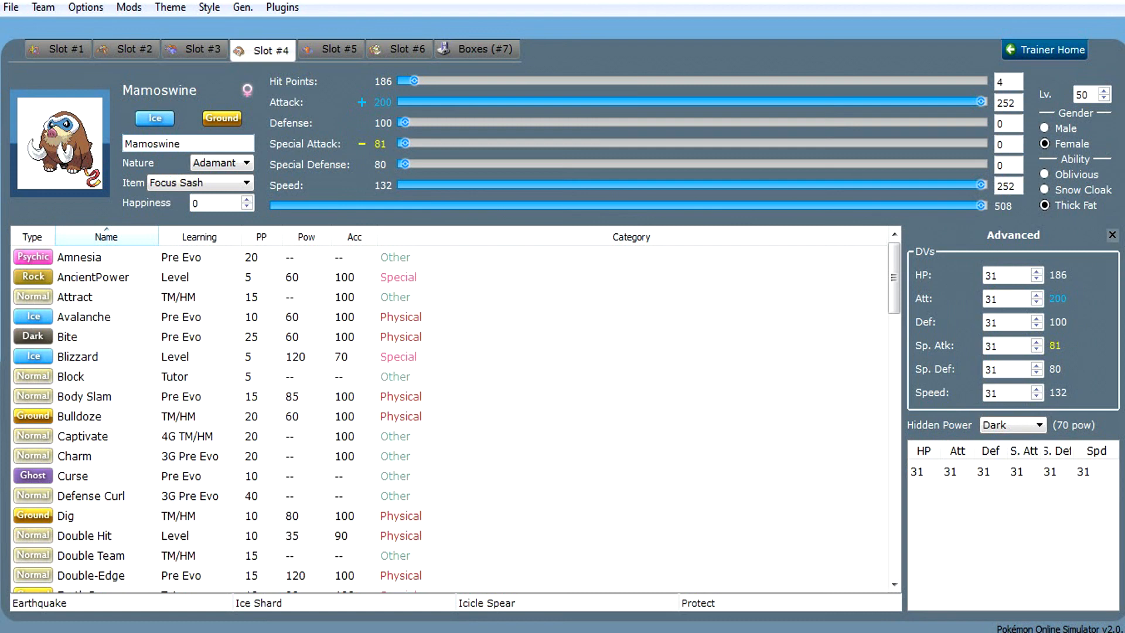
{"action": "left_click", "coordinate": [180, 143]}
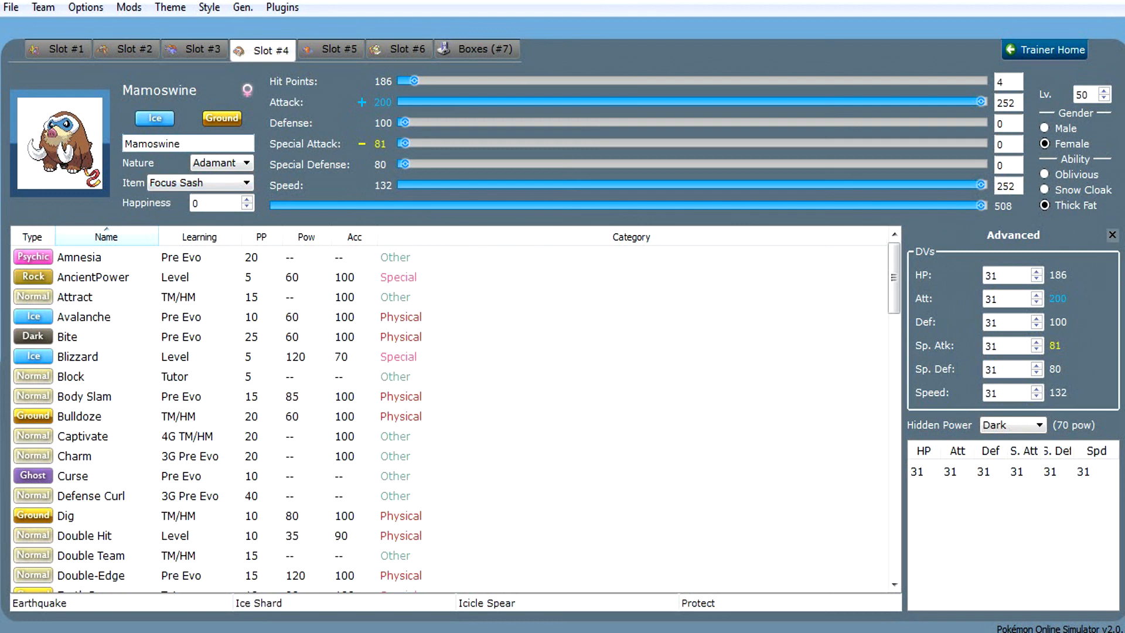
{"action": "left_click", "coordinate": [178, 143]}
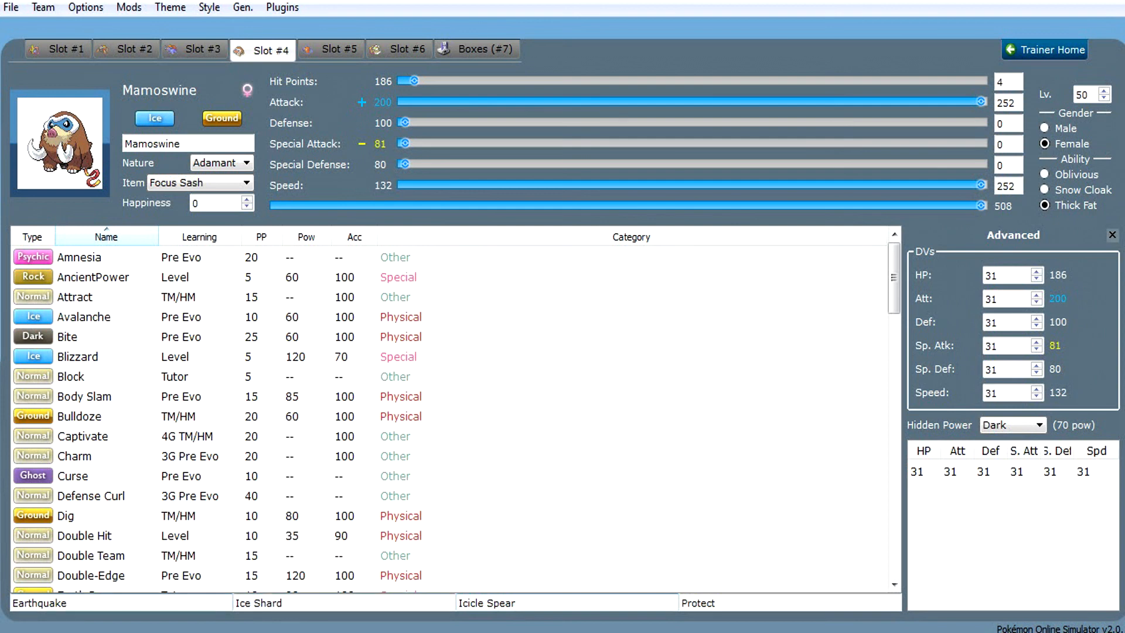
{"action": "left_click", "coordinate": [502, 603]}
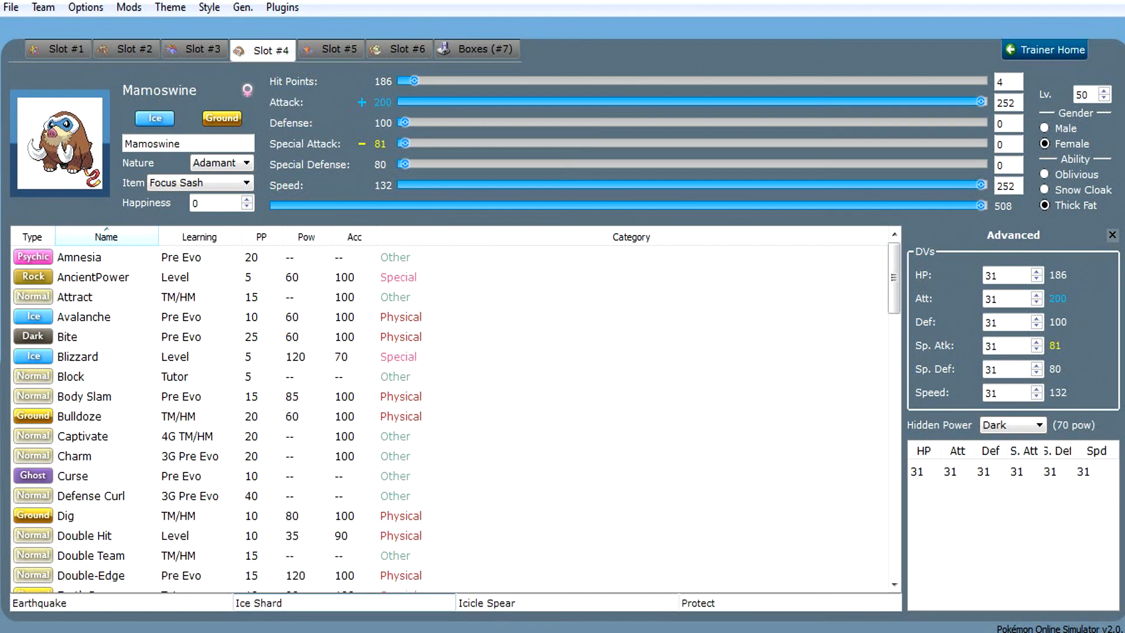
{"action": "left_click", "coordinate": [697, 602]}
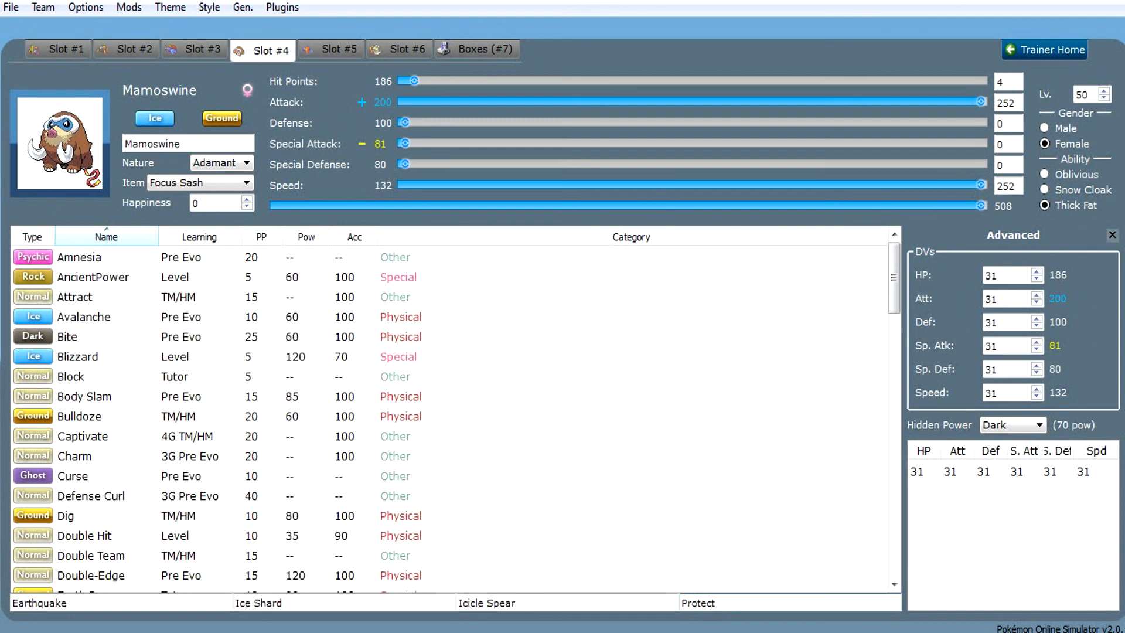
{"action": "left_click", "coordinate": [714, 602]}
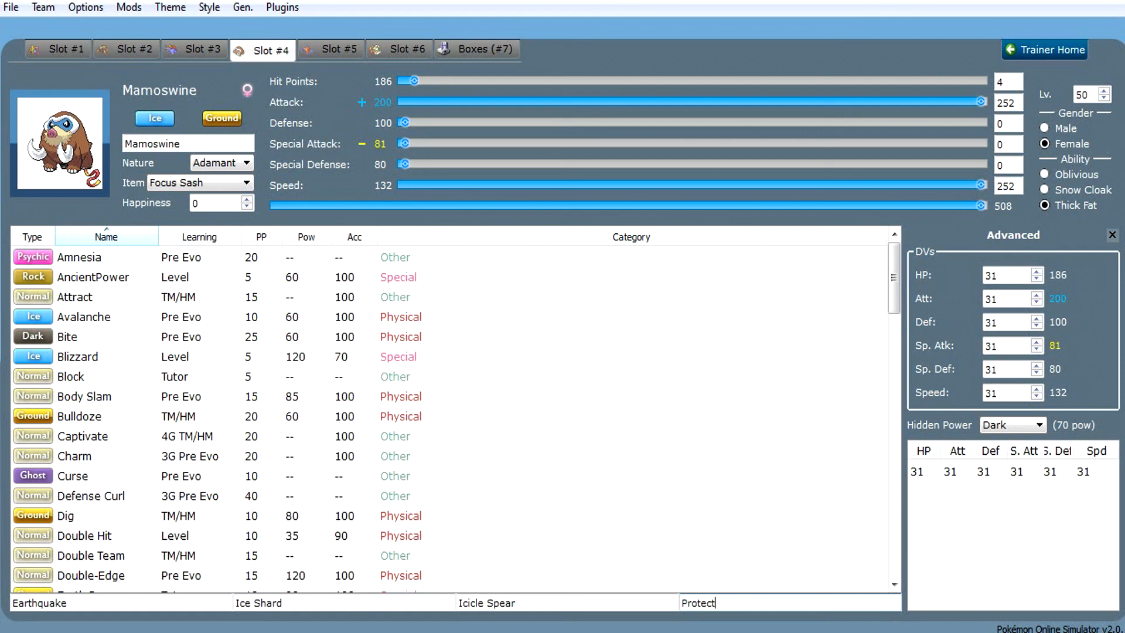
{"action": "left_click", "coordinate": [331, 49]}
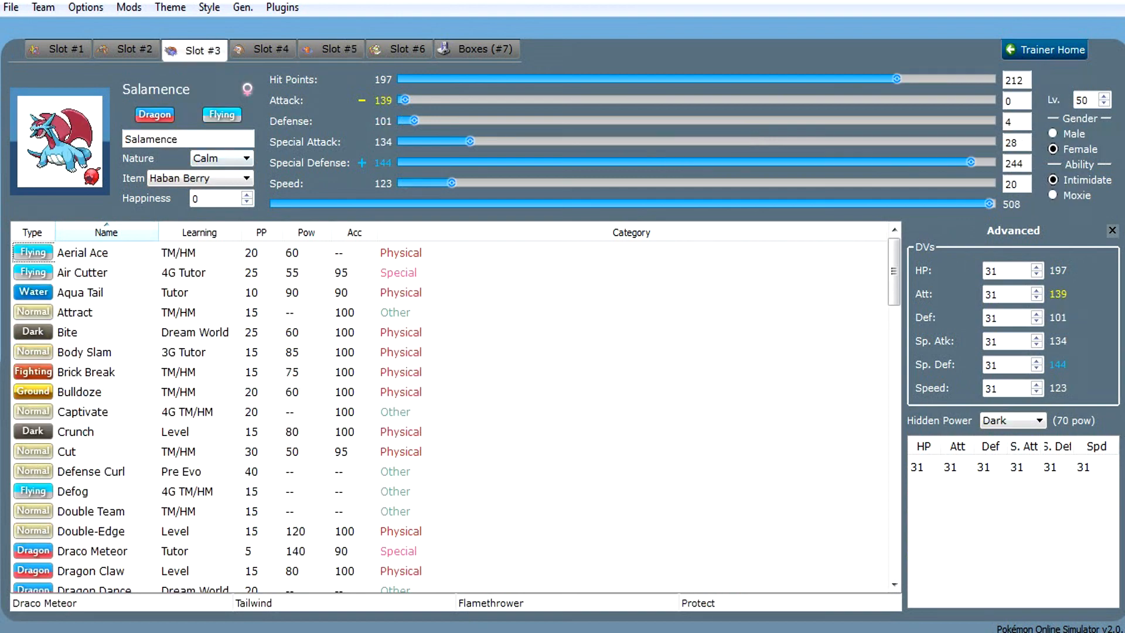
Step: Show Rotom-W: Calm, Electric Gem, Hydro Pump, Discharge, Light Screen, Hidden Power
{"action": "left_click", "coordinate": [330, 49]}
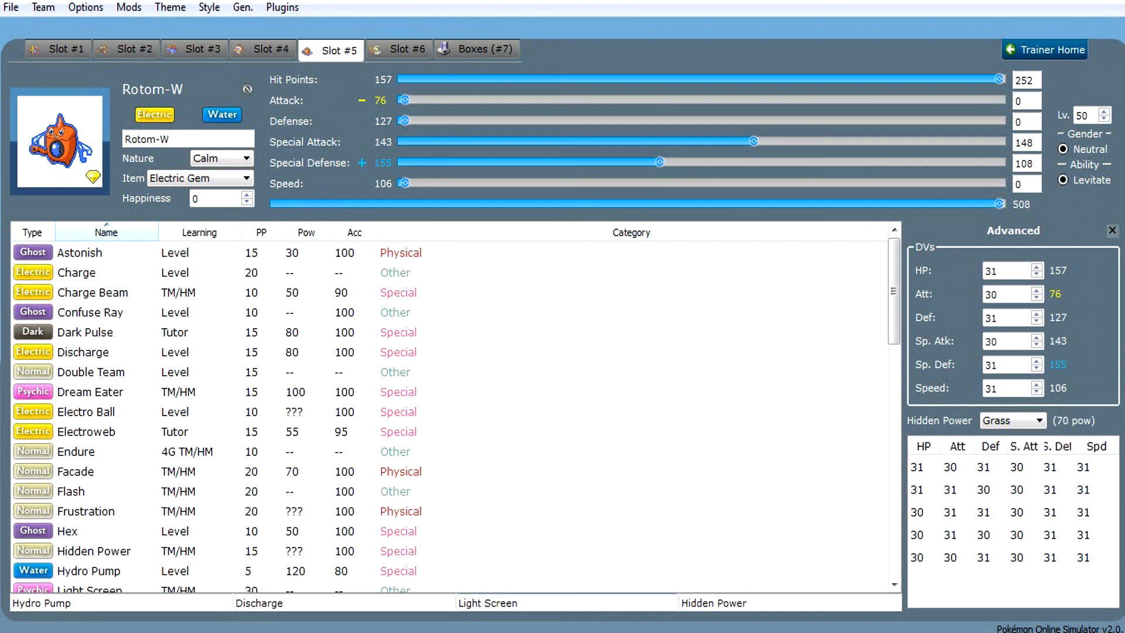
Step: Highlight Rotom-W's Discharge move, then bring Mamoswine's set back up
{"action": "left_click", "coordinate": [487, 602]}
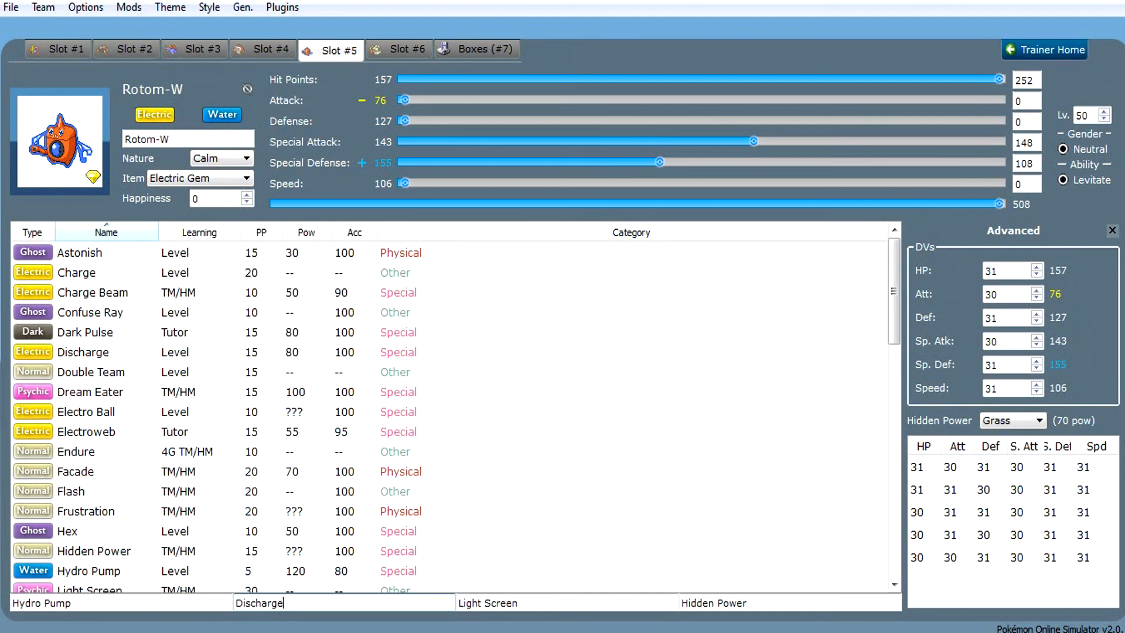
{"action": "left_click", "coordinate": [271, 49]}
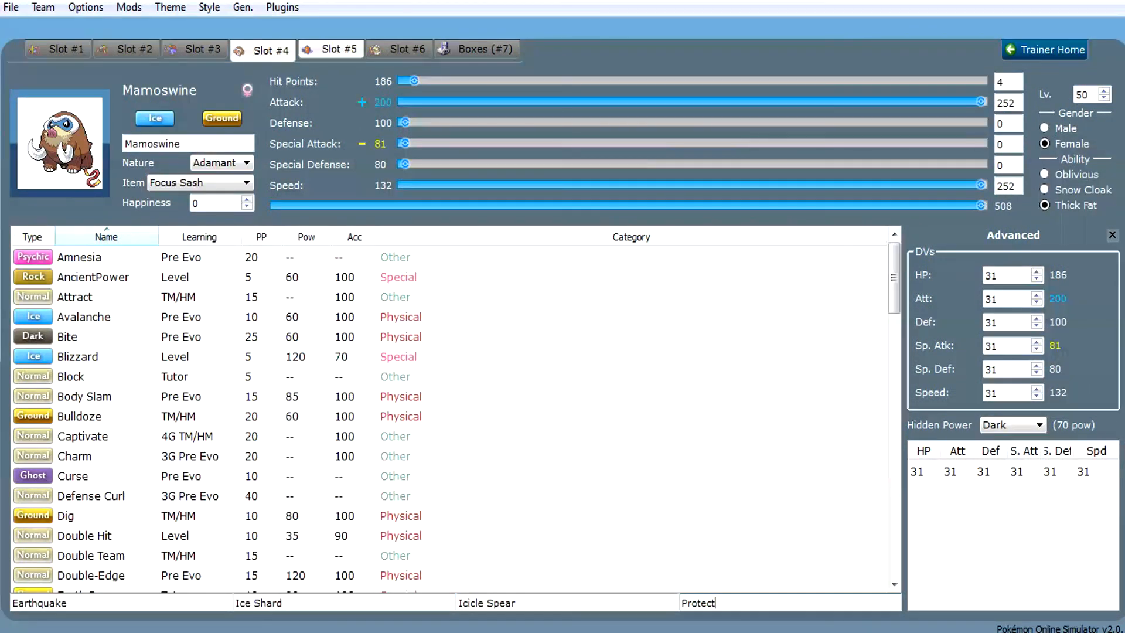
Step: Alternate between Mamoswine and Rotom-W several times, finishing on Rotom-W's set
{"action": "left_click", "coordinate": [337, 49]}
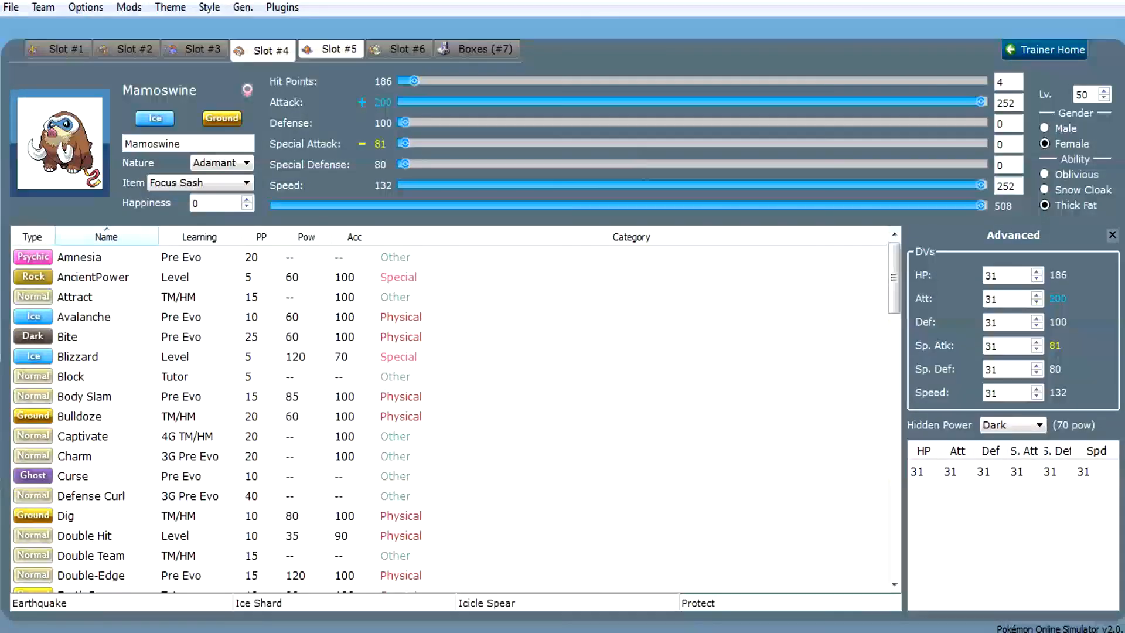
{"action": "left_click", "coordinate": [338, 49]}
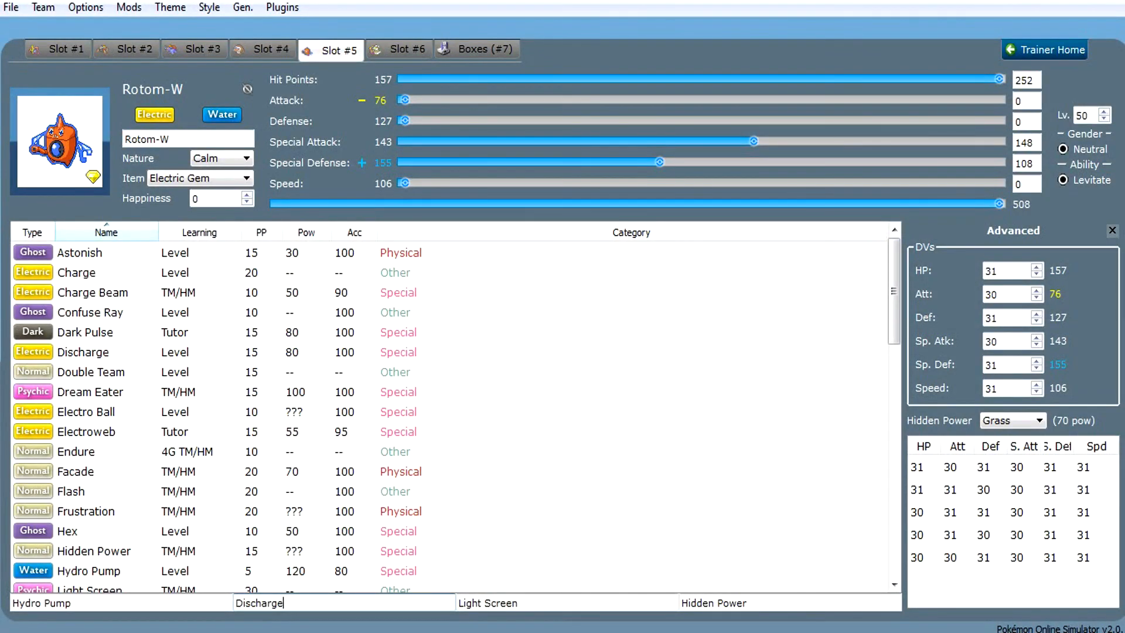
{"action": "left_click", "coordinate": [261, 49]}
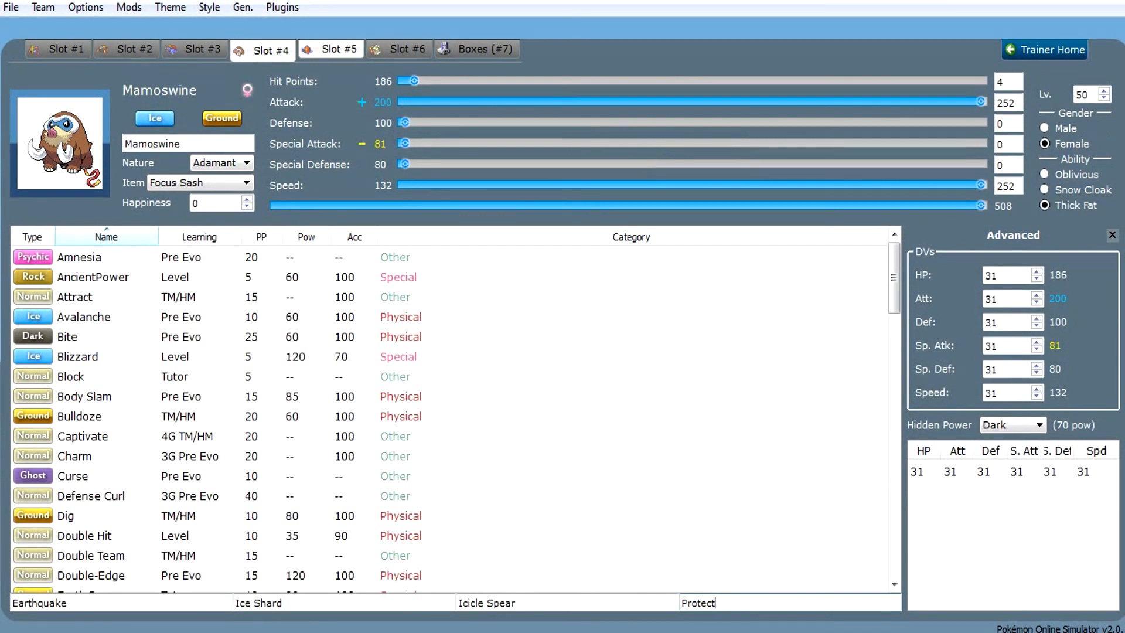
{"action": "left_click", "coordinate": [331, 49]}
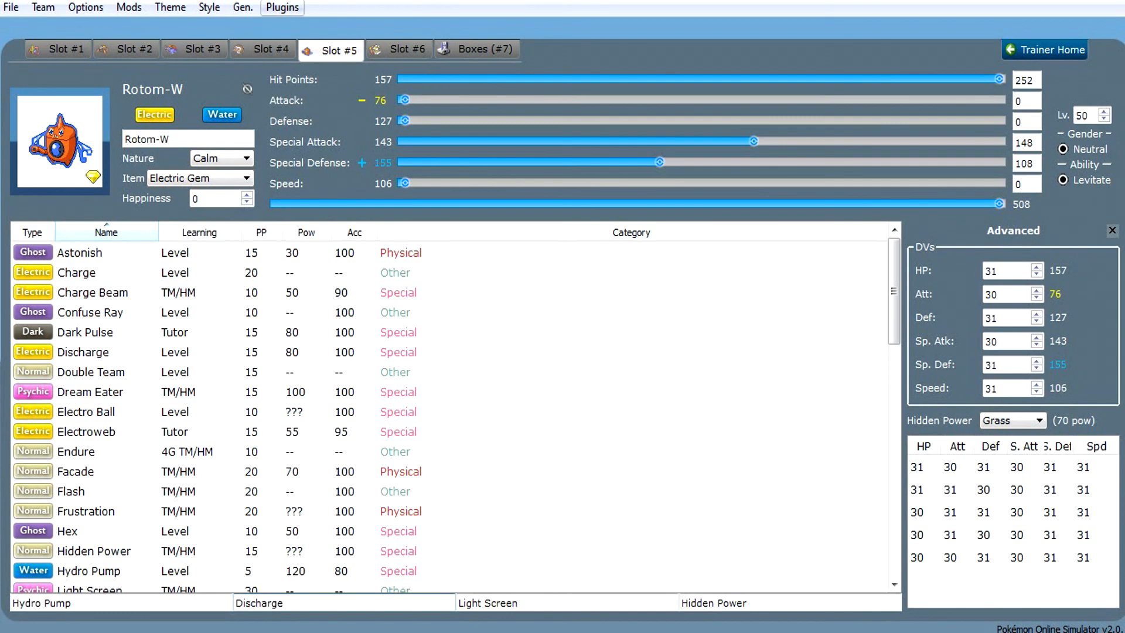
{"action": "left_click", "coordinate": [270, 49]}
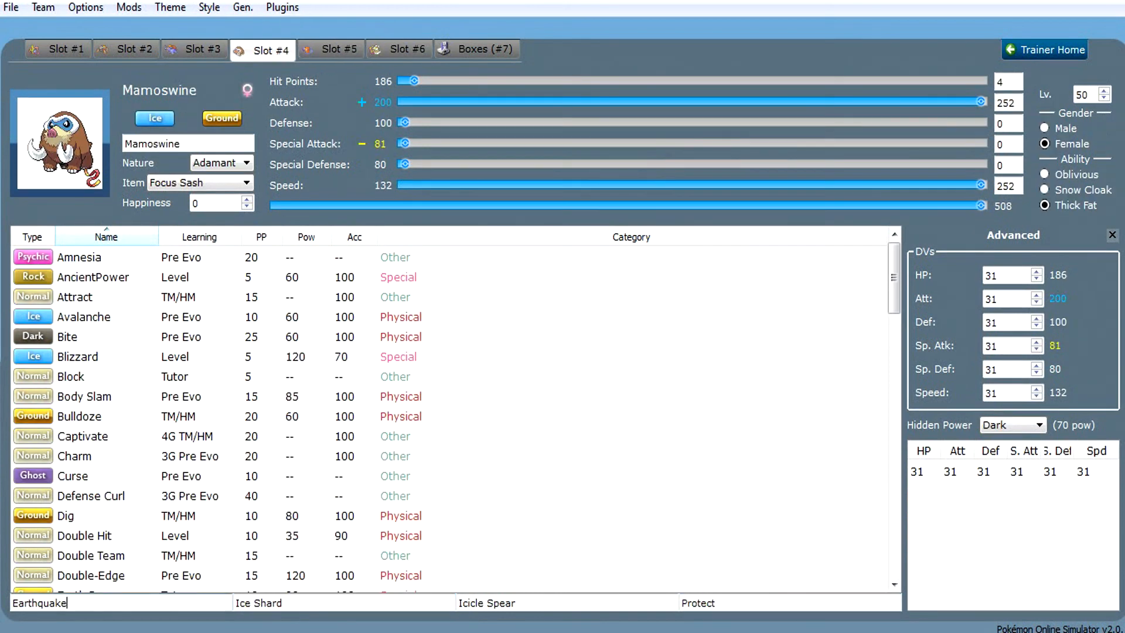
{"action": "left_click", "coordinate": [331, 49]}
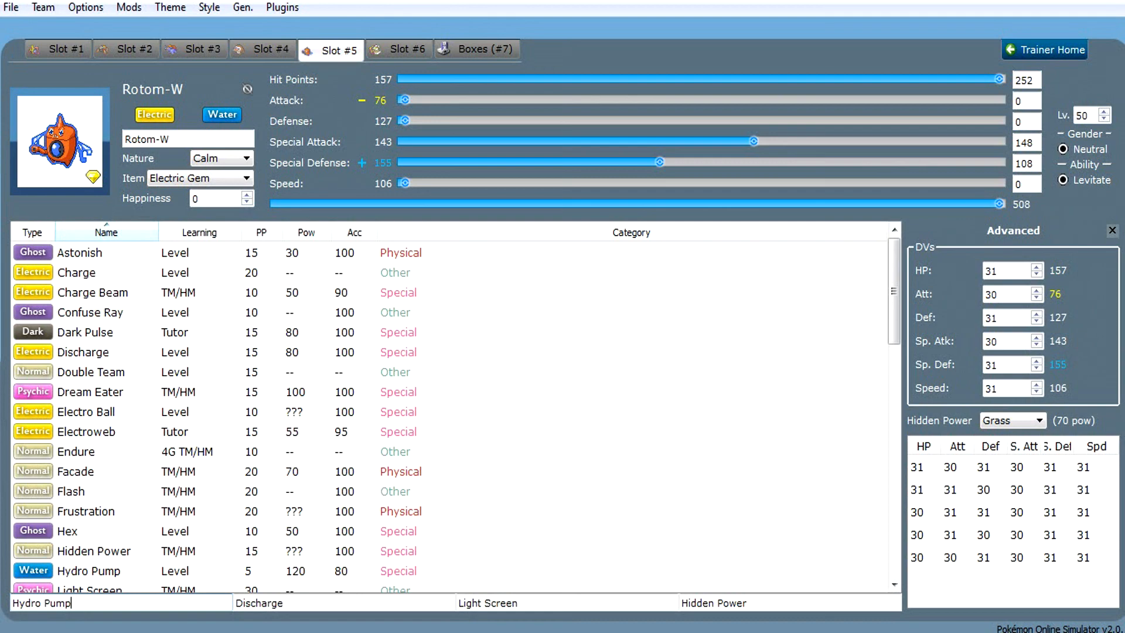
{"action": "left_click", "coordinate": [57, 49]}
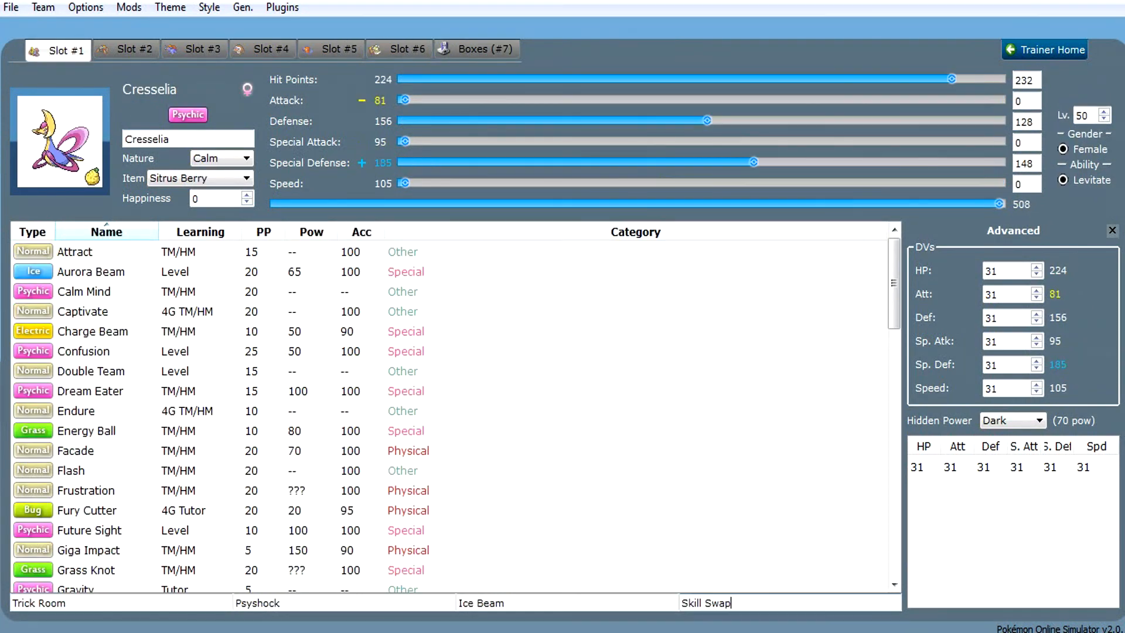
{"action": "left_click", "coordinate": [133, 50]}
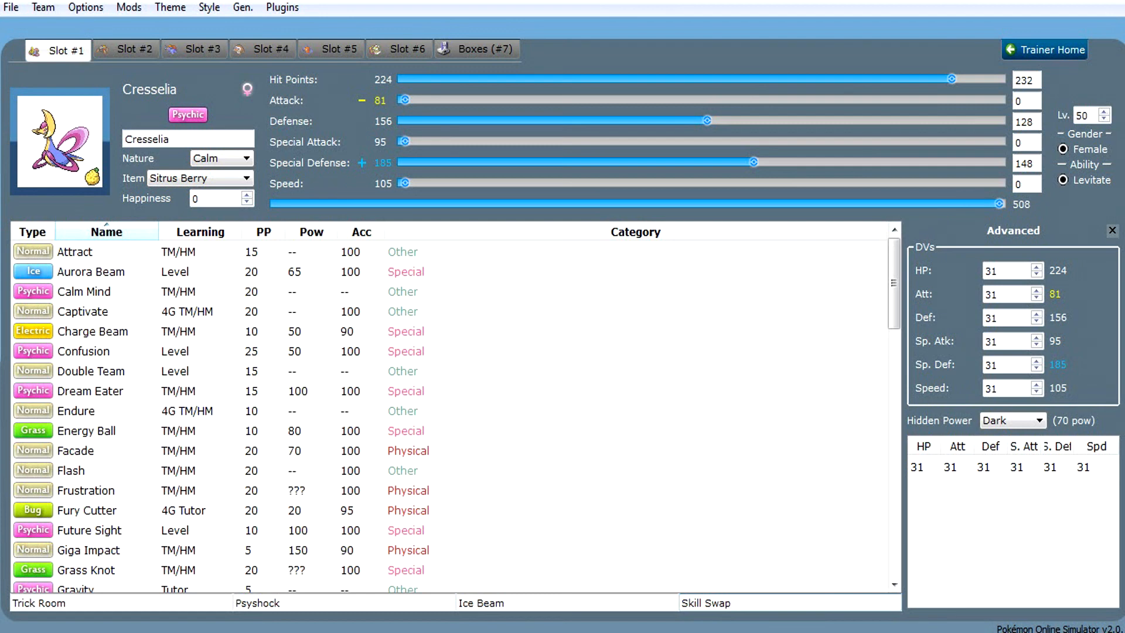
{"action": "left_click", "coordinate": [726, 602]}
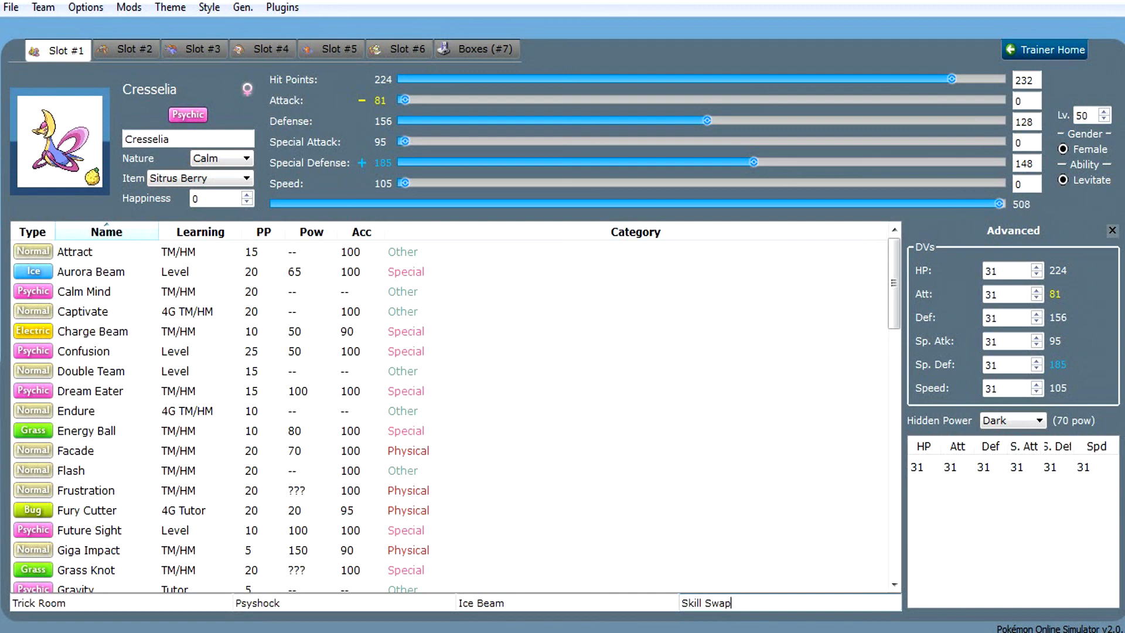
{"action": "left_click", "coordinate": [126, 49]}
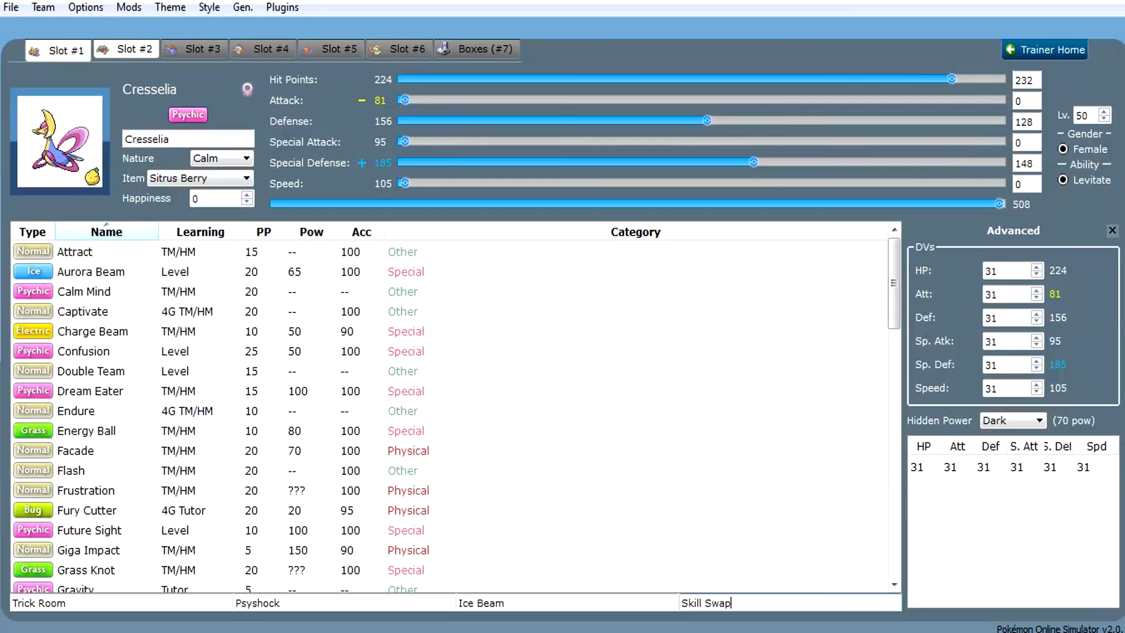
{"action": "left_click", "coordinate": [69, 49]}
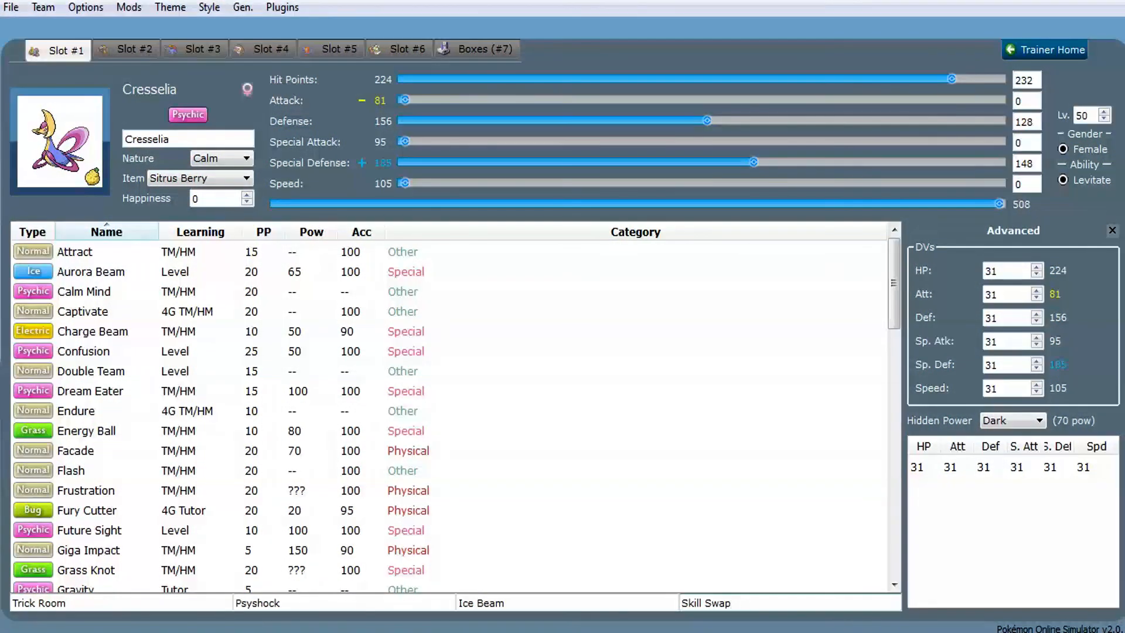
{"action": "left_click", "coordinate": [331, 49]}
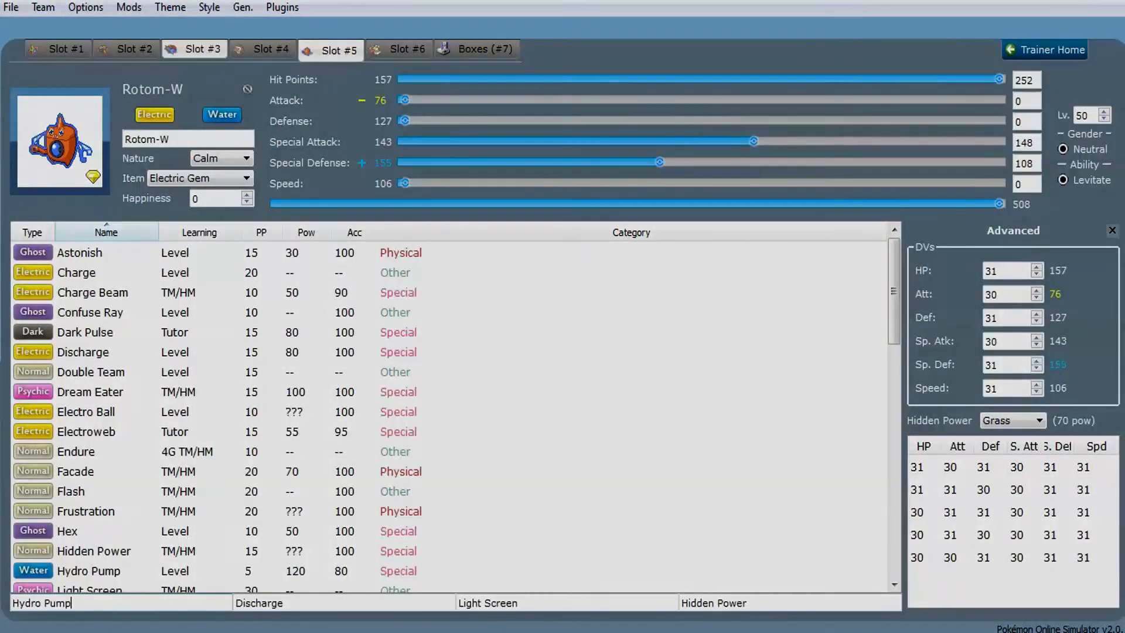